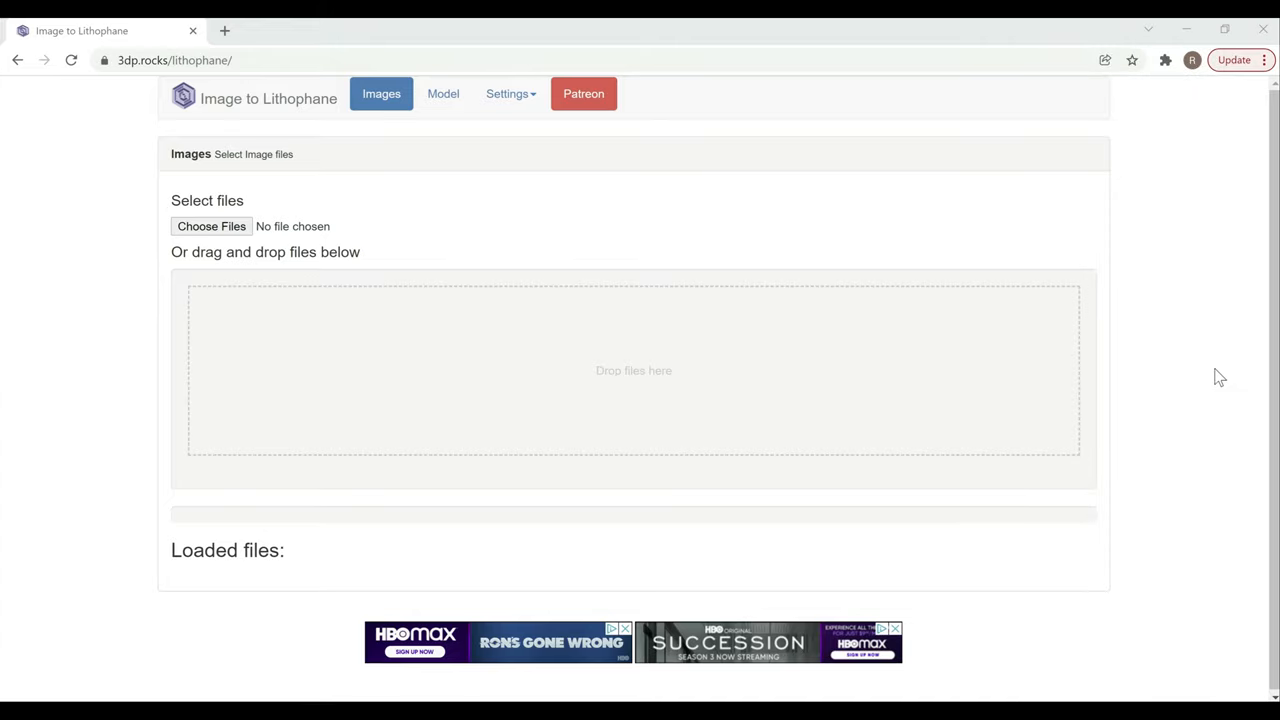
{"action": "mouse_move", "coordinate": [1100, 367]}
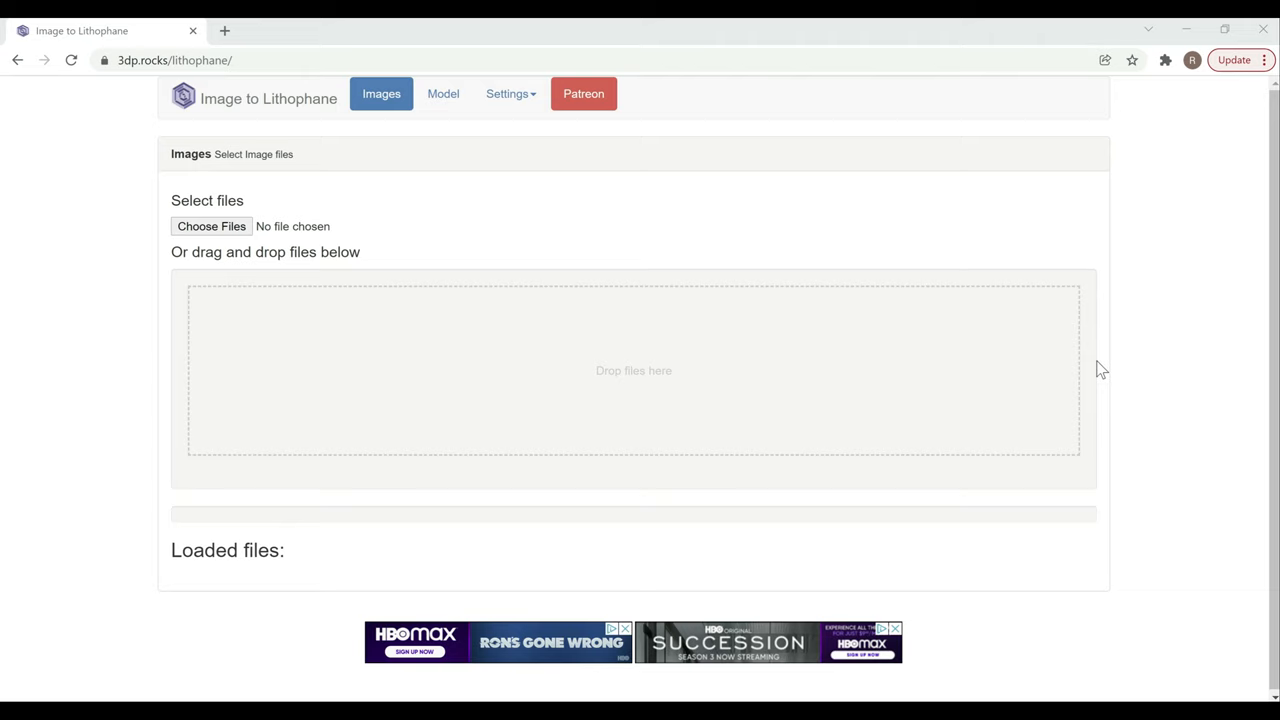
{"action": "mouse_move", "coordinate": [571, 207]}
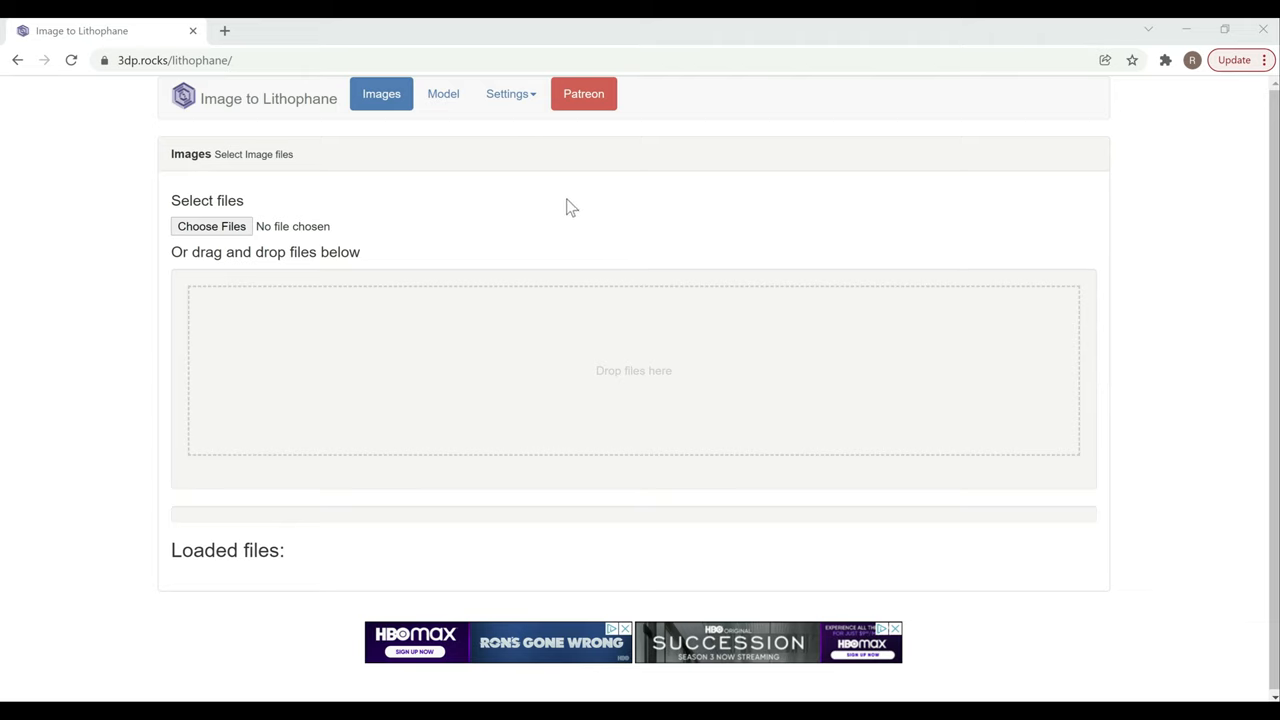
{"action": "mouse_move", "coordinate": [735, 271]}
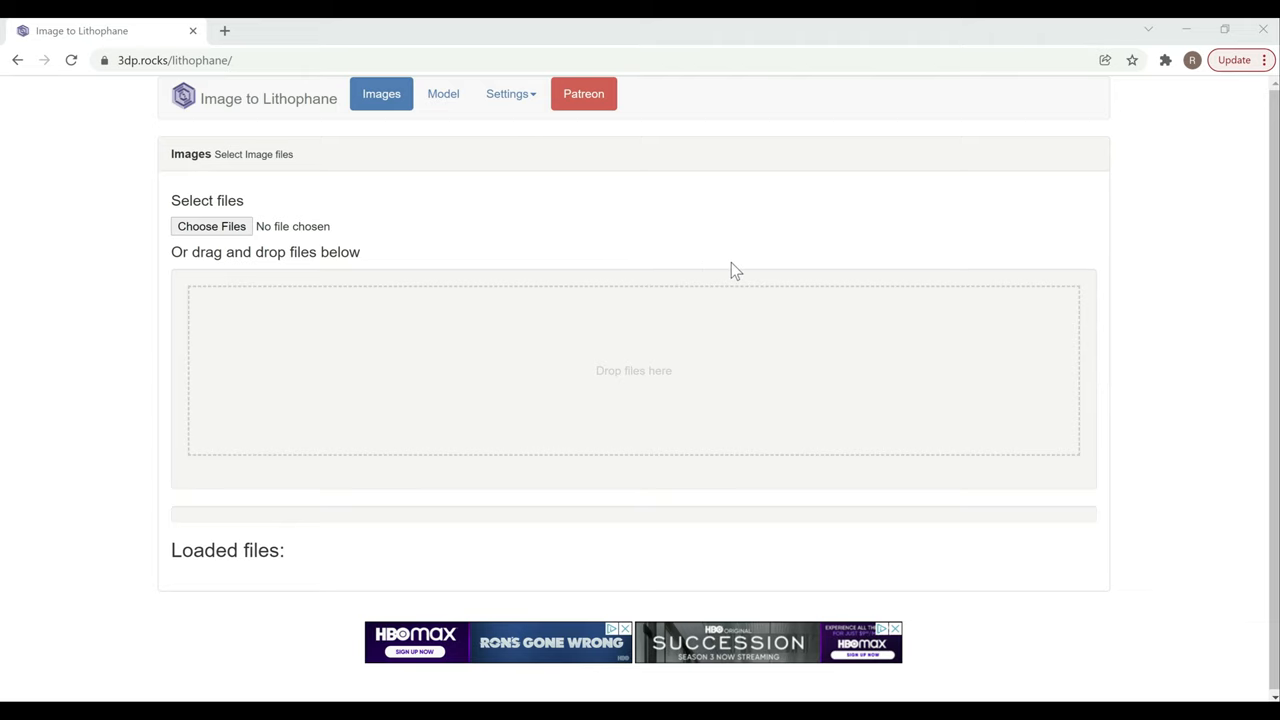
{"action": "mouse_move", "coordinate": [715, 267]}
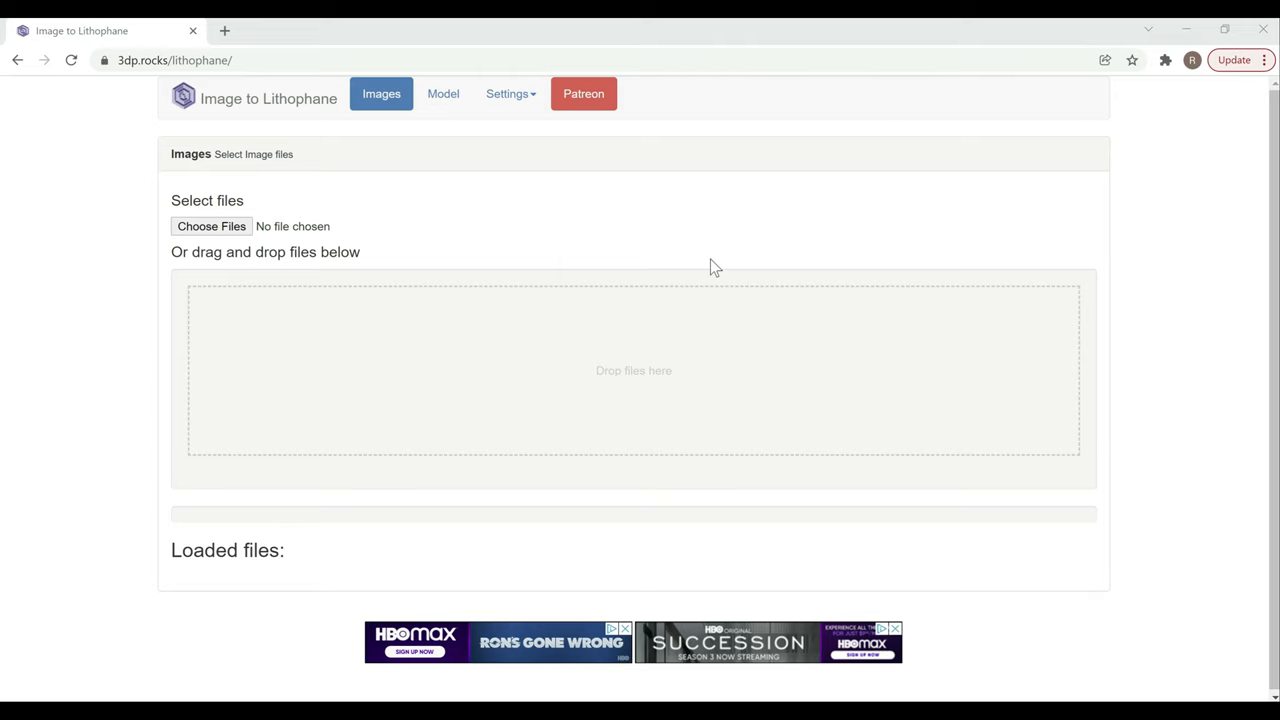
{"action": "mouse_move", "coordinate": [700, 270]}
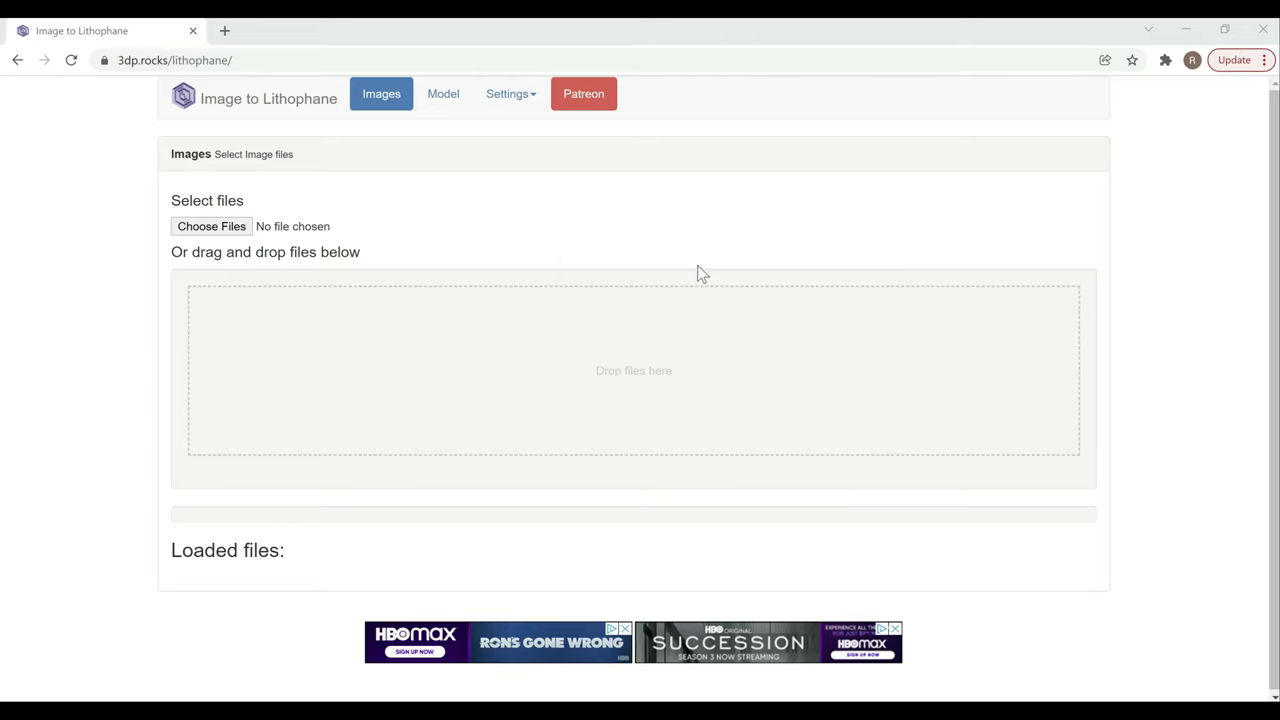
{"action": "mouse_move", "coordinate": [600, 293]}
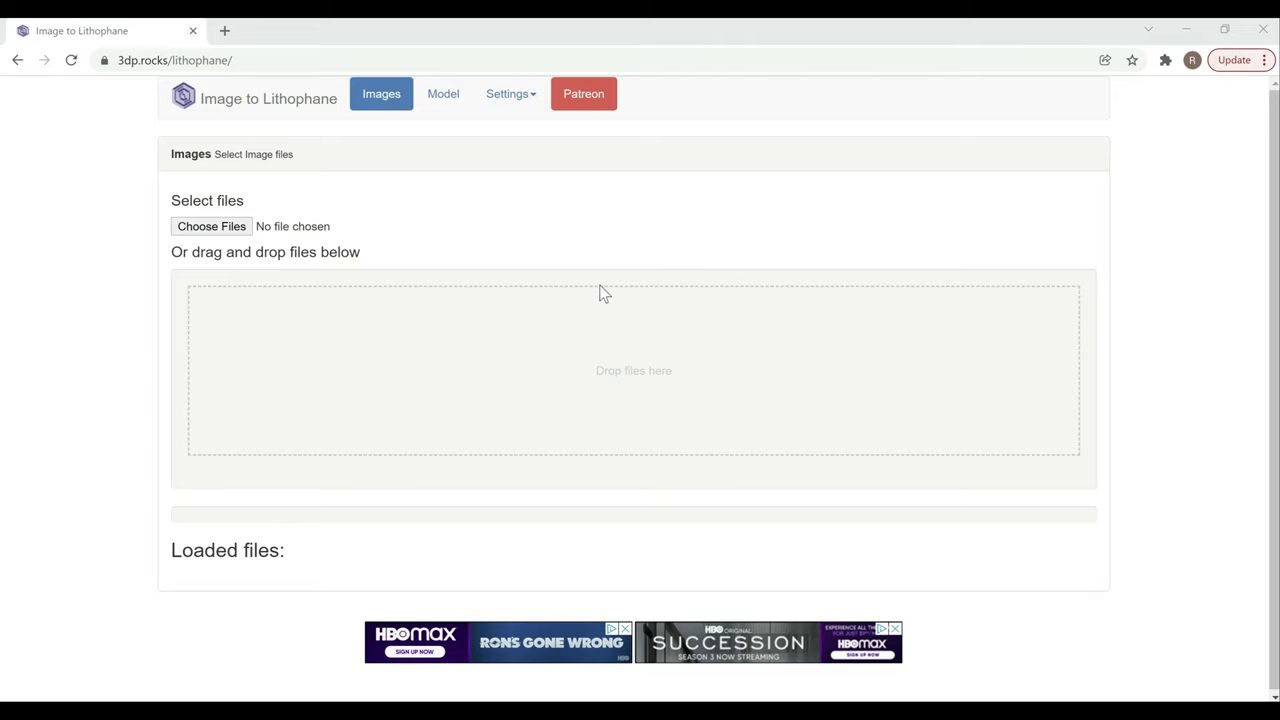
{"action": "mouse_move", "coordinate": [615, 273]}
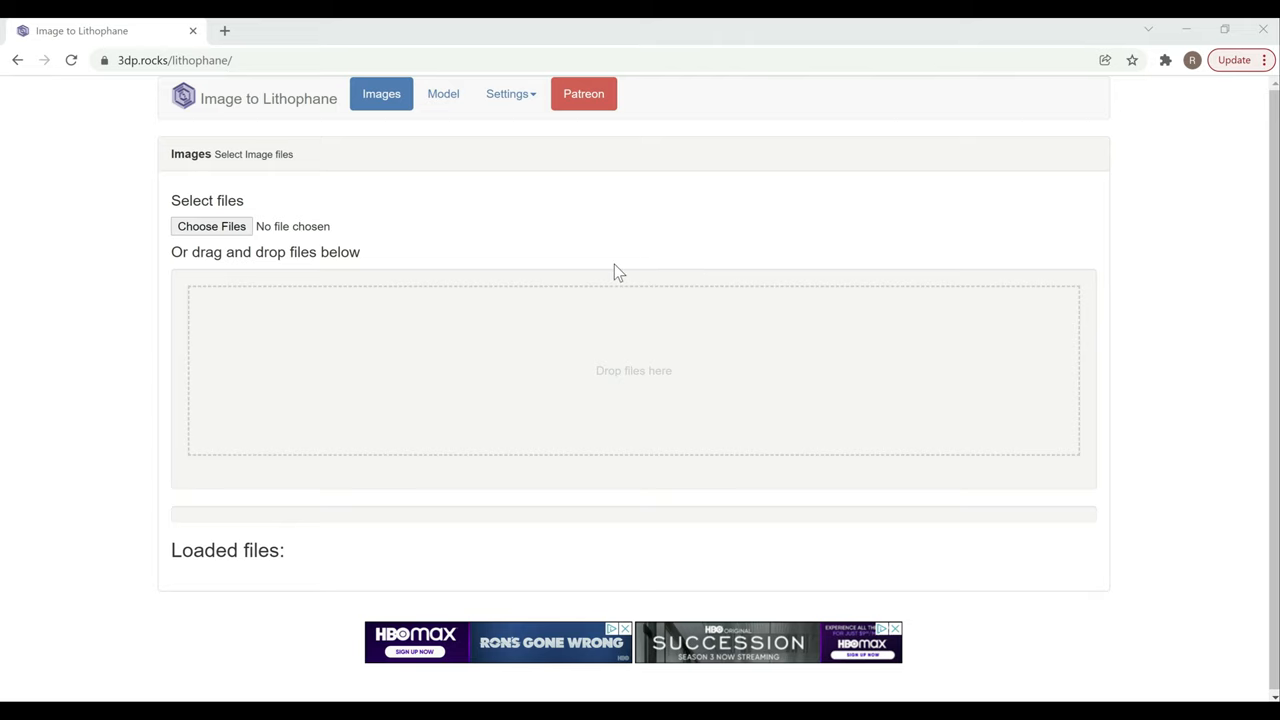
{"action": "mouse_move", "coordinate": [718, 267]}
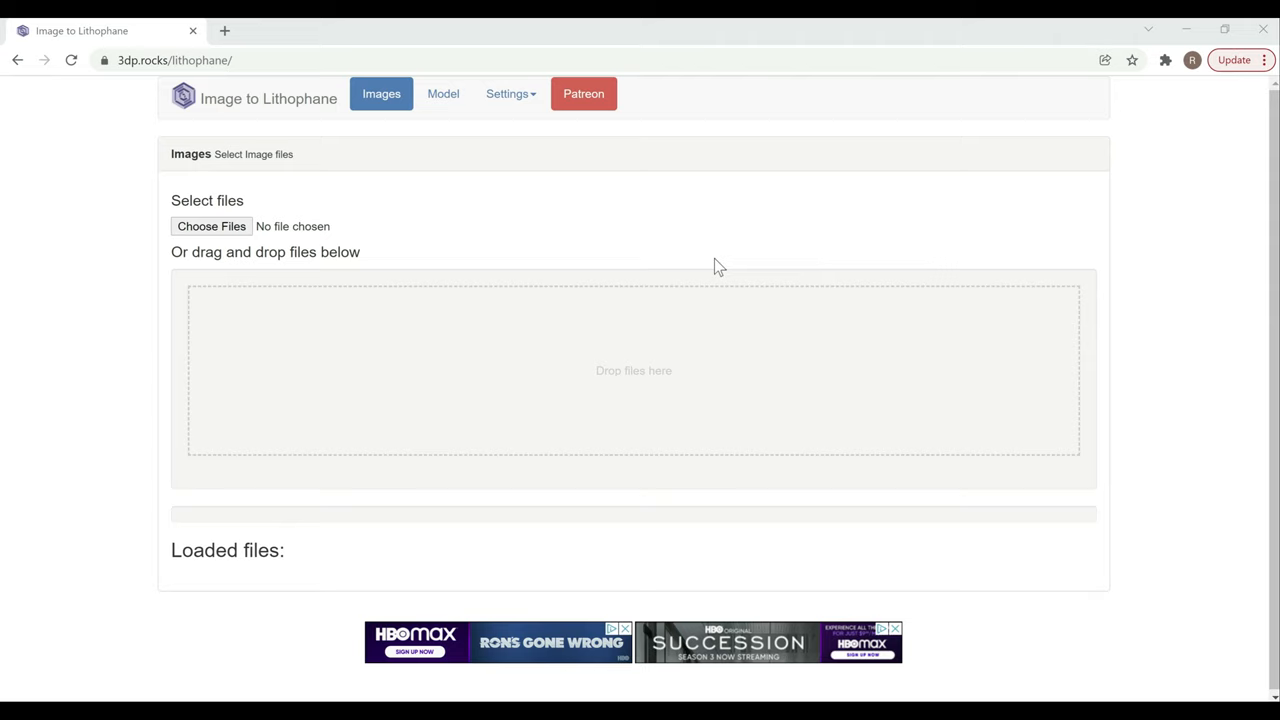
{"action": "mouse_move", "coordinate": [737, 260]}
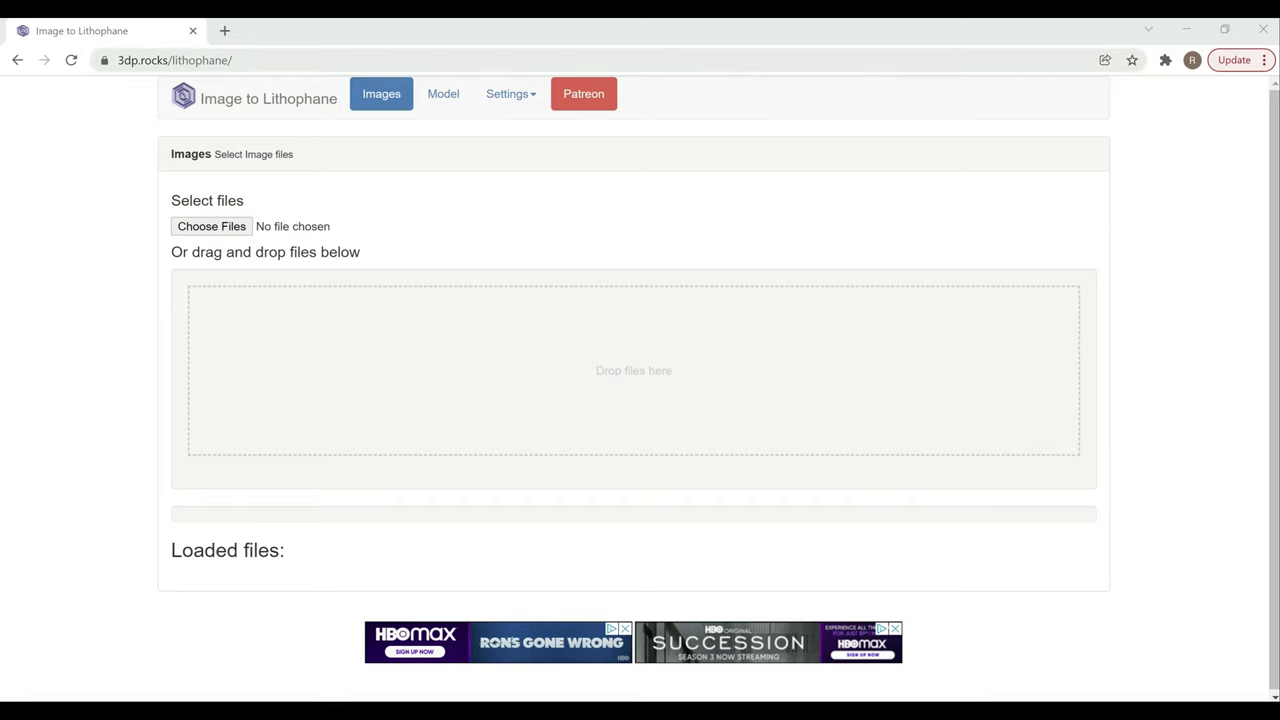
{"action": "mouse_move", "coordinate": [522, 685]}
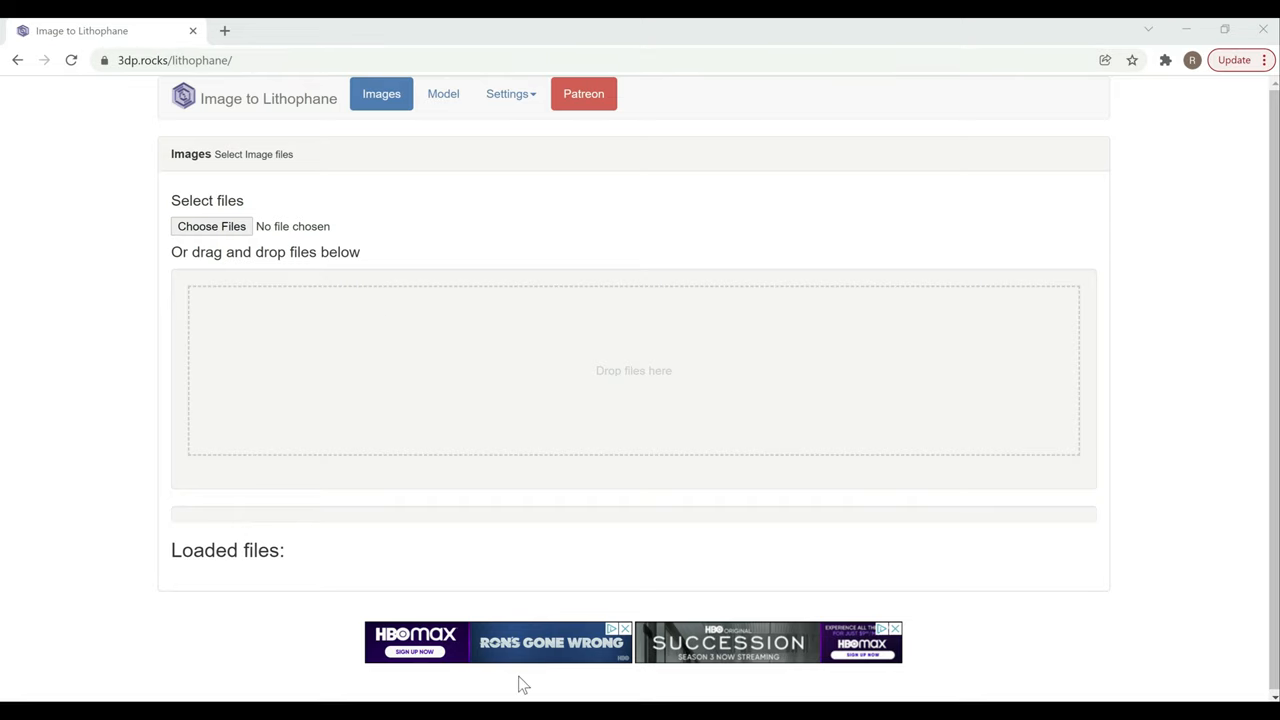
Load the dog photo IMG_9487 from the Lithophane folder and generate an Outer Curve model.
{"action": "left_click", "coordinate": [211, 226]}
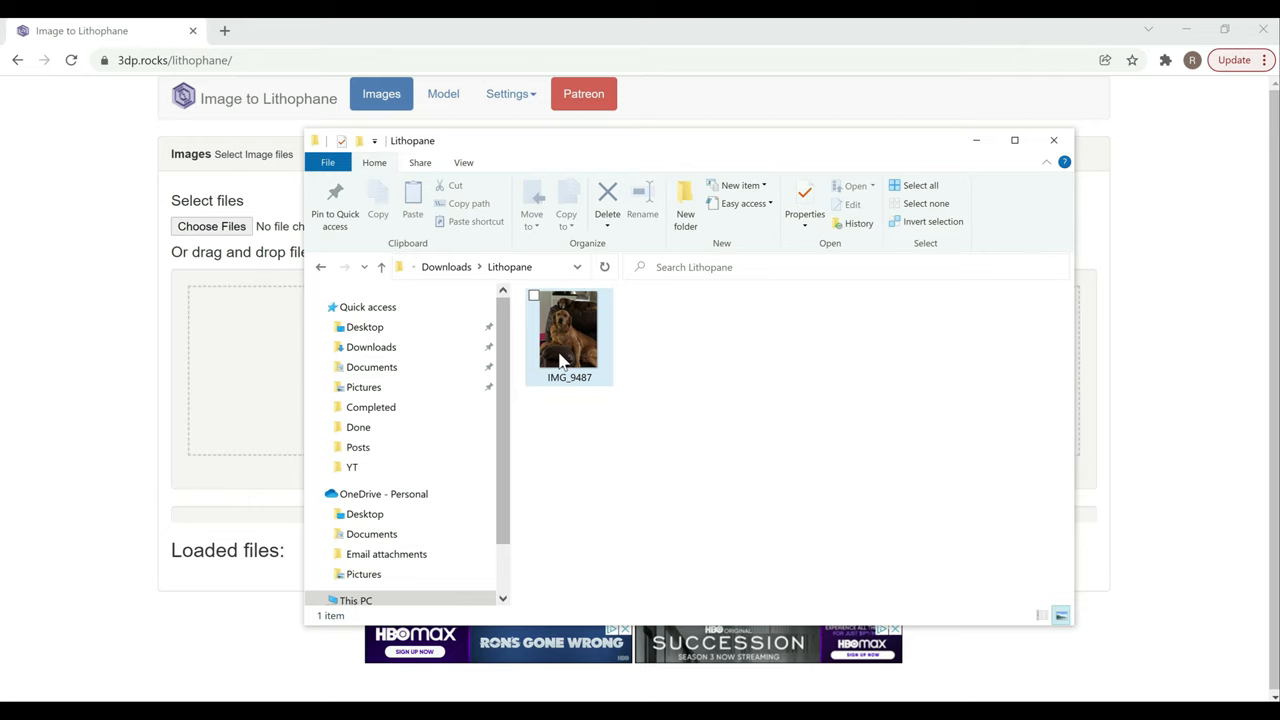
{"action": "mouse_move", "coordinate": [535, 345]}
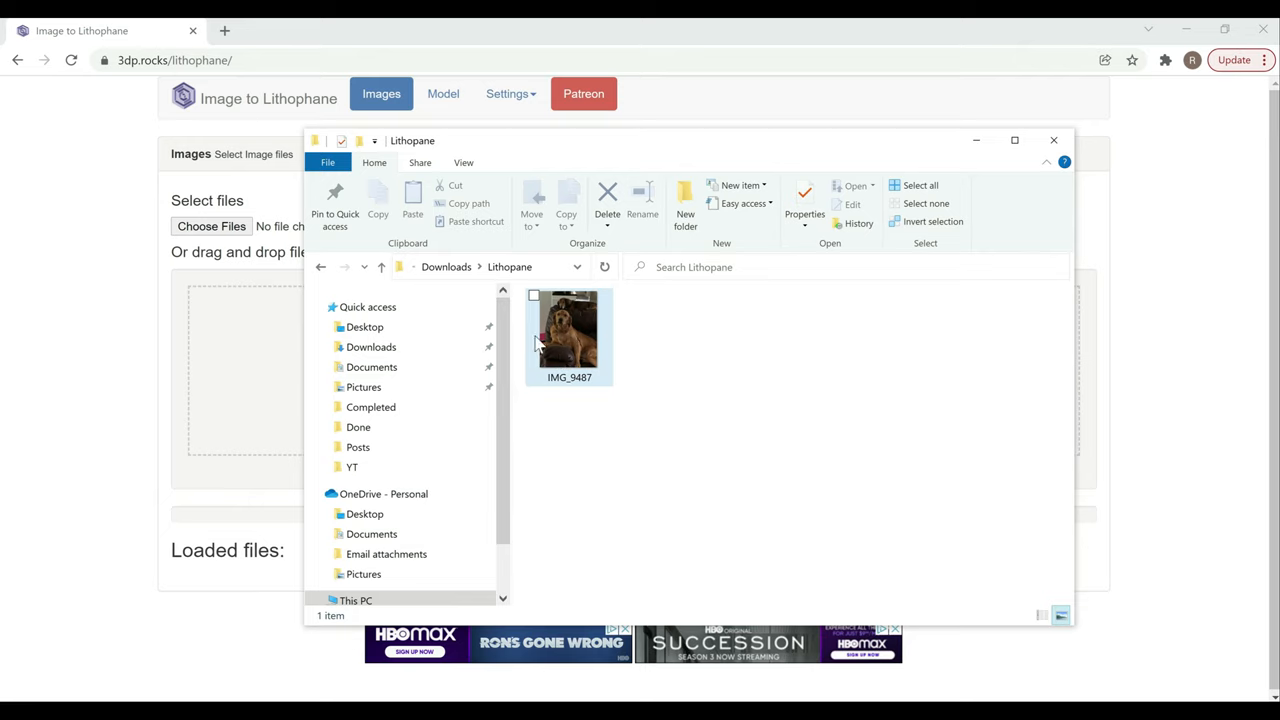
{"action": "mouse_move", "coordinate": [568, 335]}
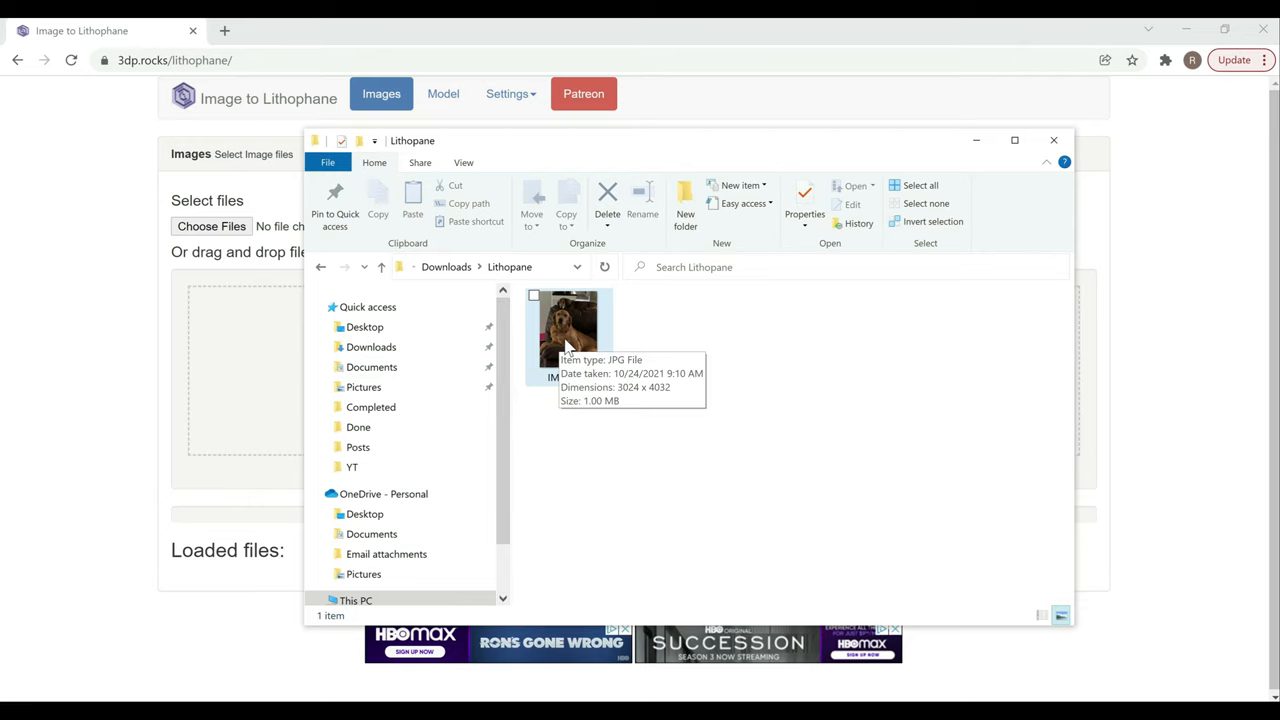
{"action": "mouse_move", "coordinate": [548, 335]}
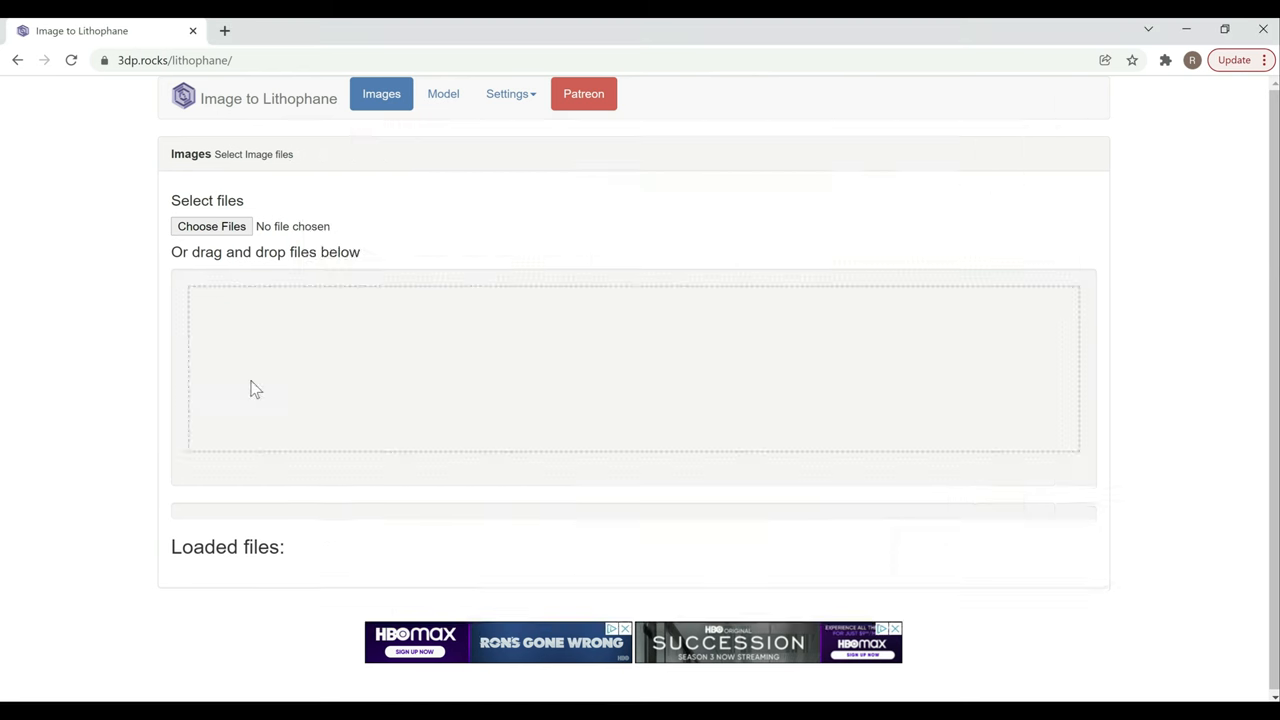
{"action": "left_click", "coordinate": [443, 93]}
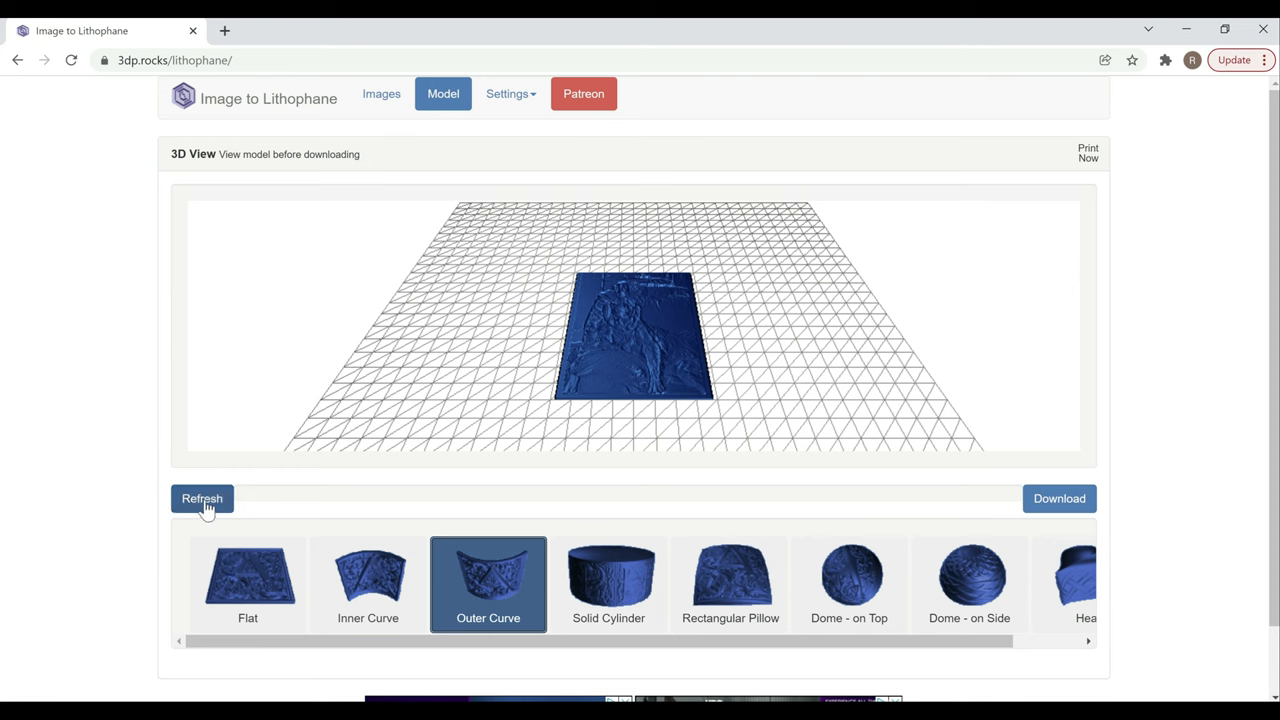
{"action": "left_click", "coordinate": [202, 498]}
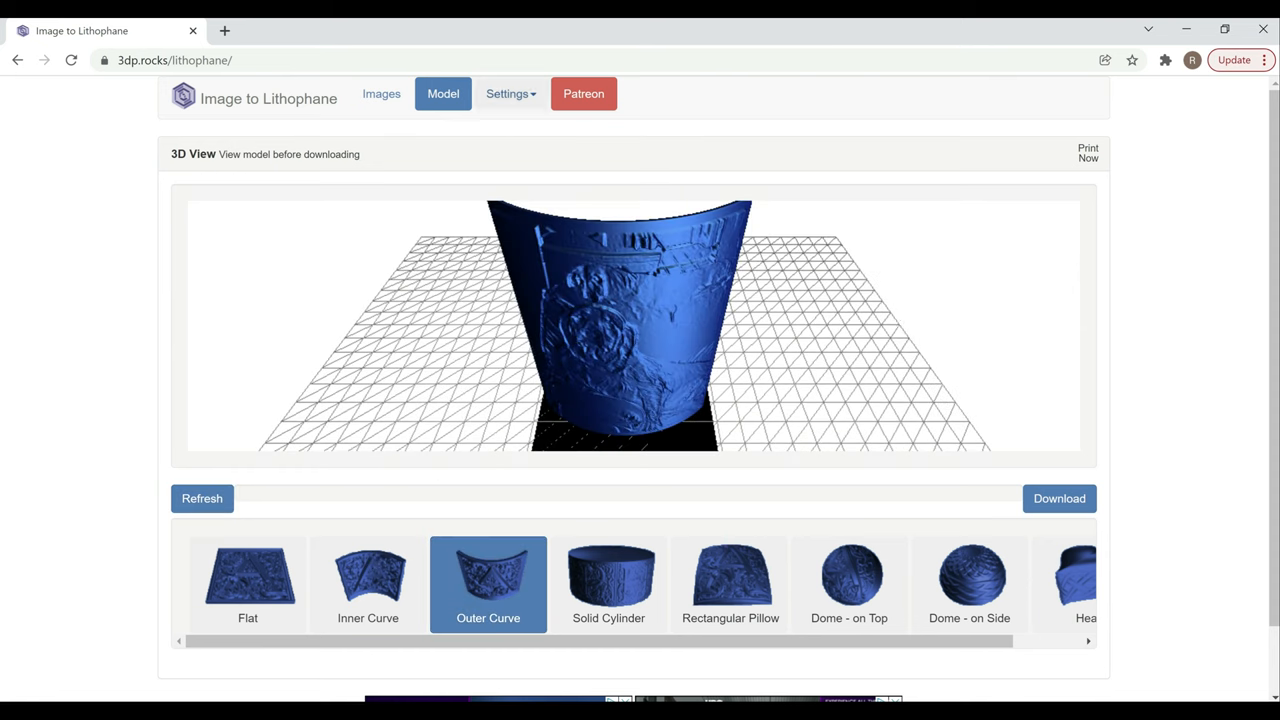
{"action": "left_click", "coordinate": [507, 93]}
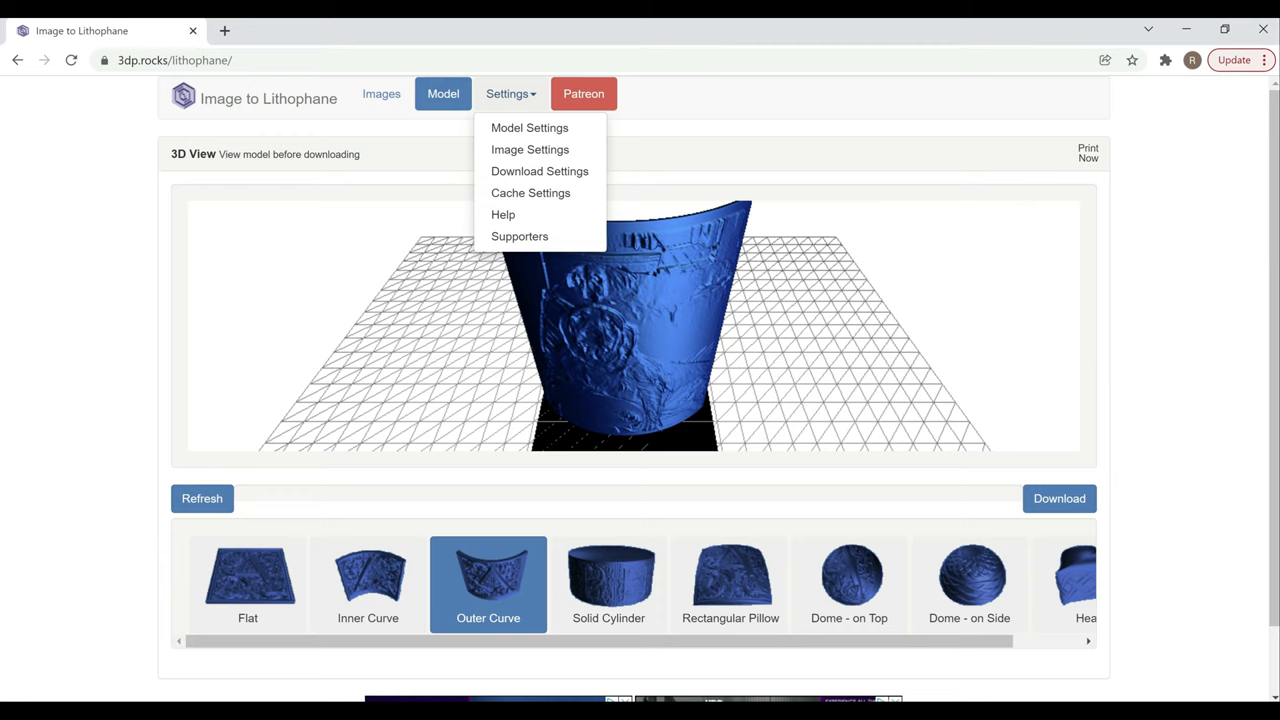
Under Image Settings, set the Positive/Negative slider to Positive Image.
{"action": "left_click", "coordinate": [530, 149]}
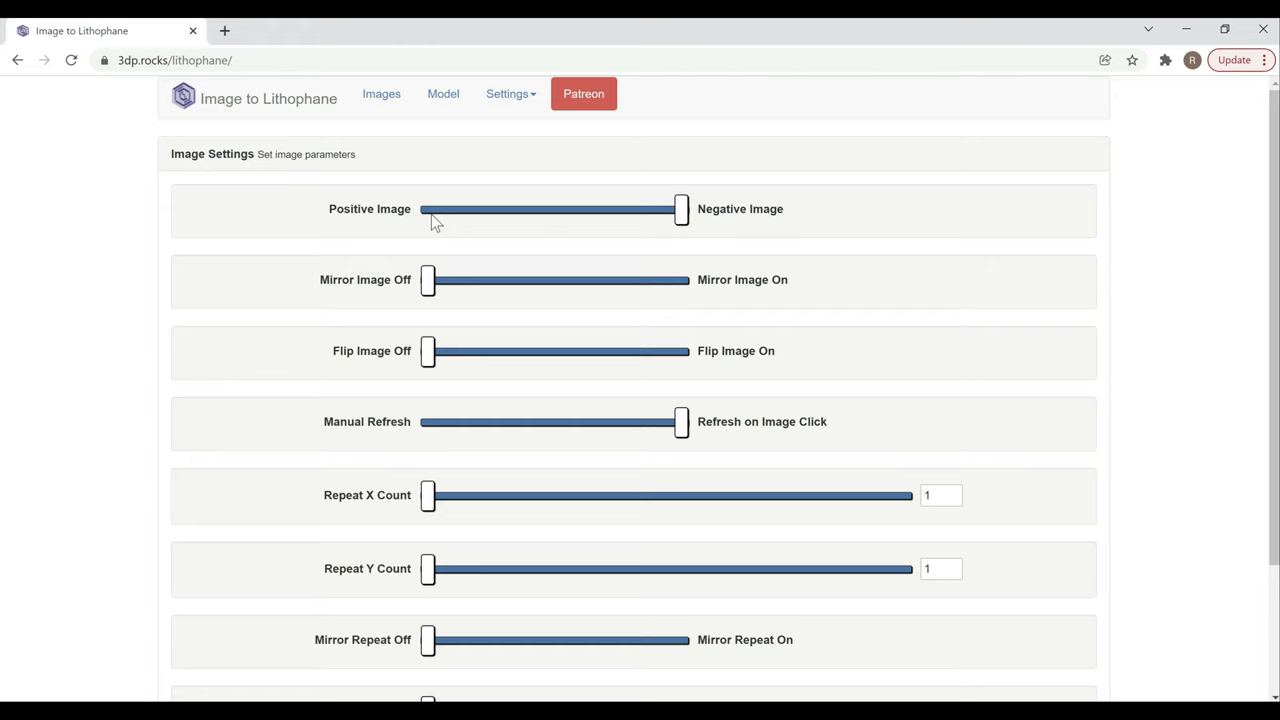
{"action": "left_click_drag", "start_coordinate": [681, 209], "coordinate": [428, 209]}
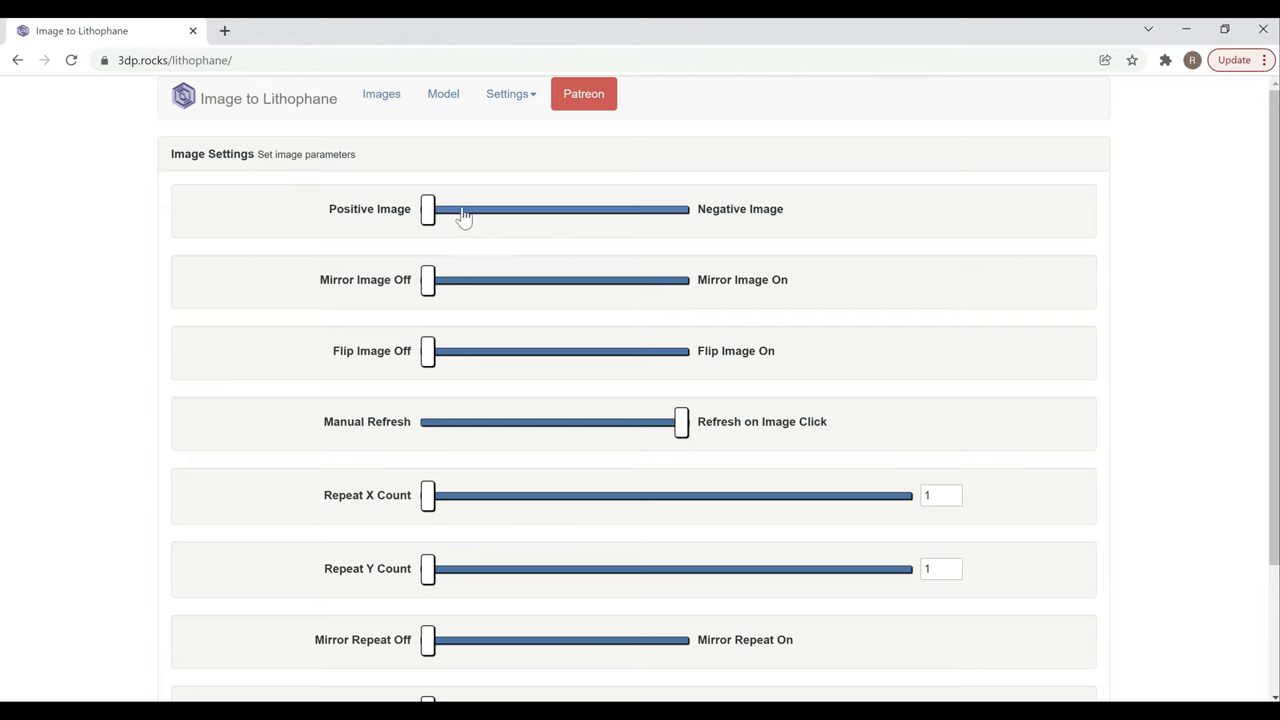
{"action": "mouse_move", "coordinate": [471, 431]}
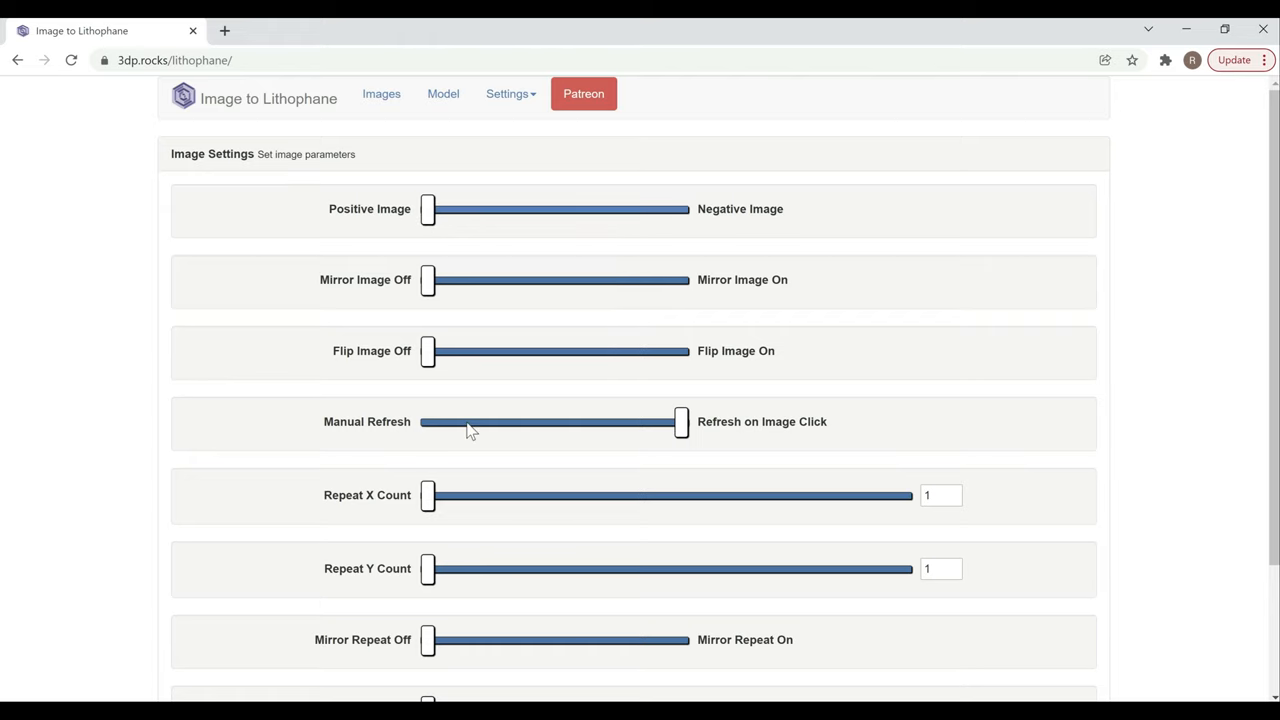
{"action": "mouse_move", "coordinate": [510, 390]}
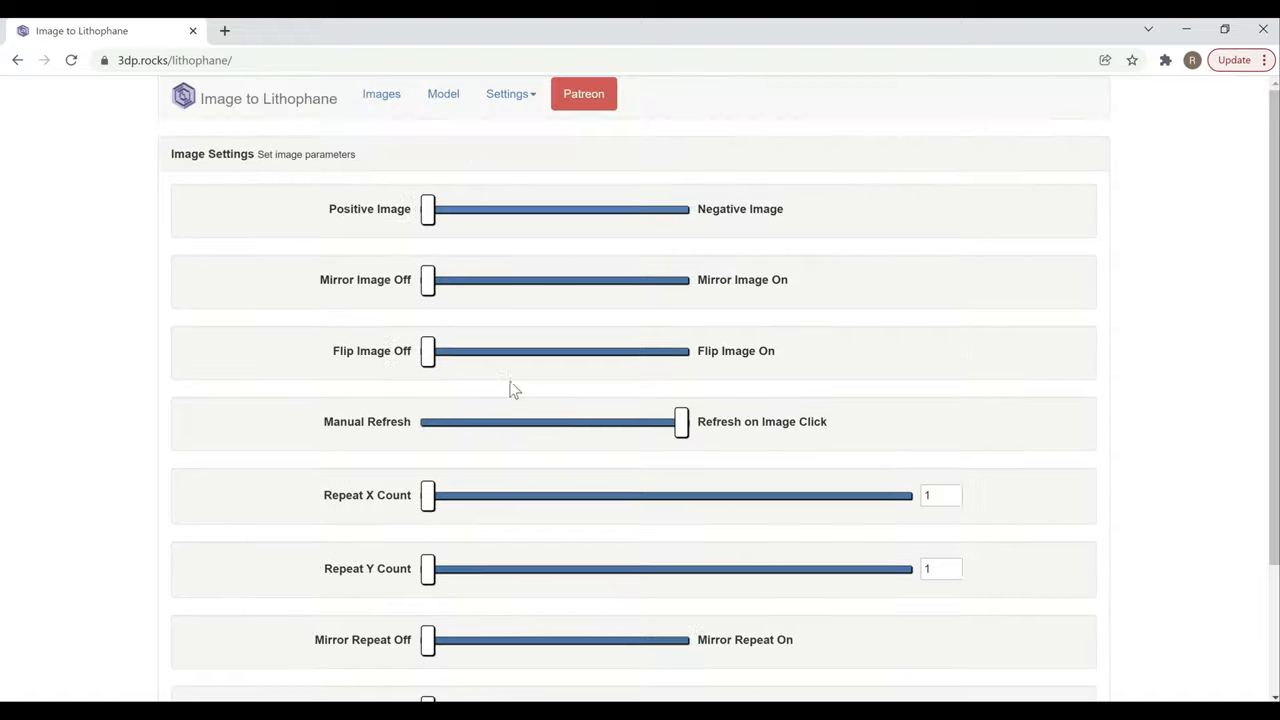
{"action": "left_click", "coordinate": [443, 93]}
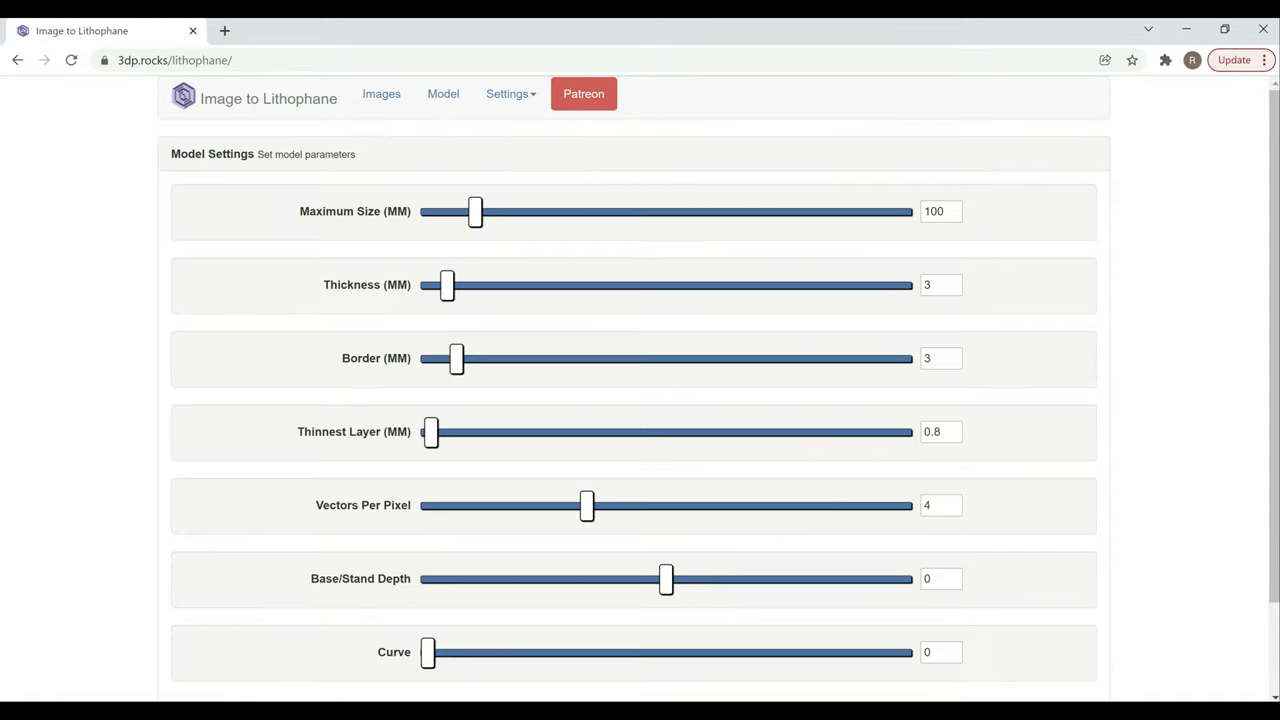
{"action": "mouse_move", "coordinate": [175, 418]}
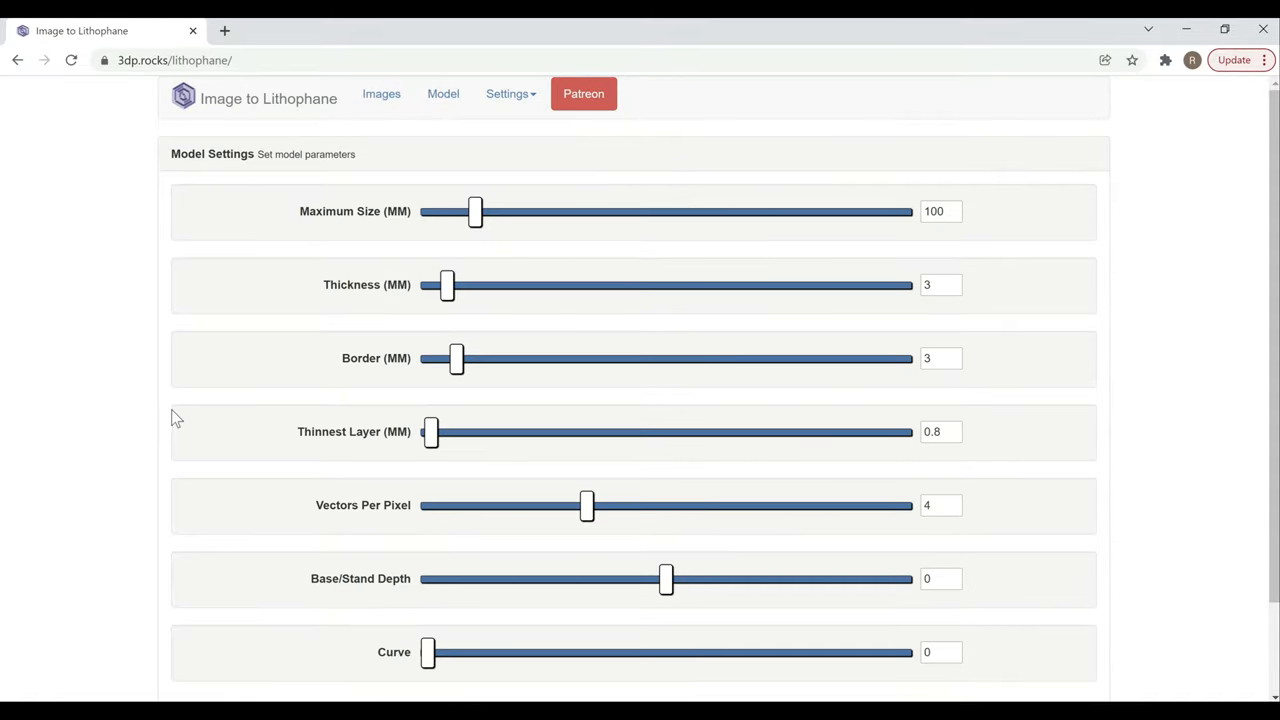
{"action": "scroll", "scroll_direction": "down", "scroll_amount": 3}
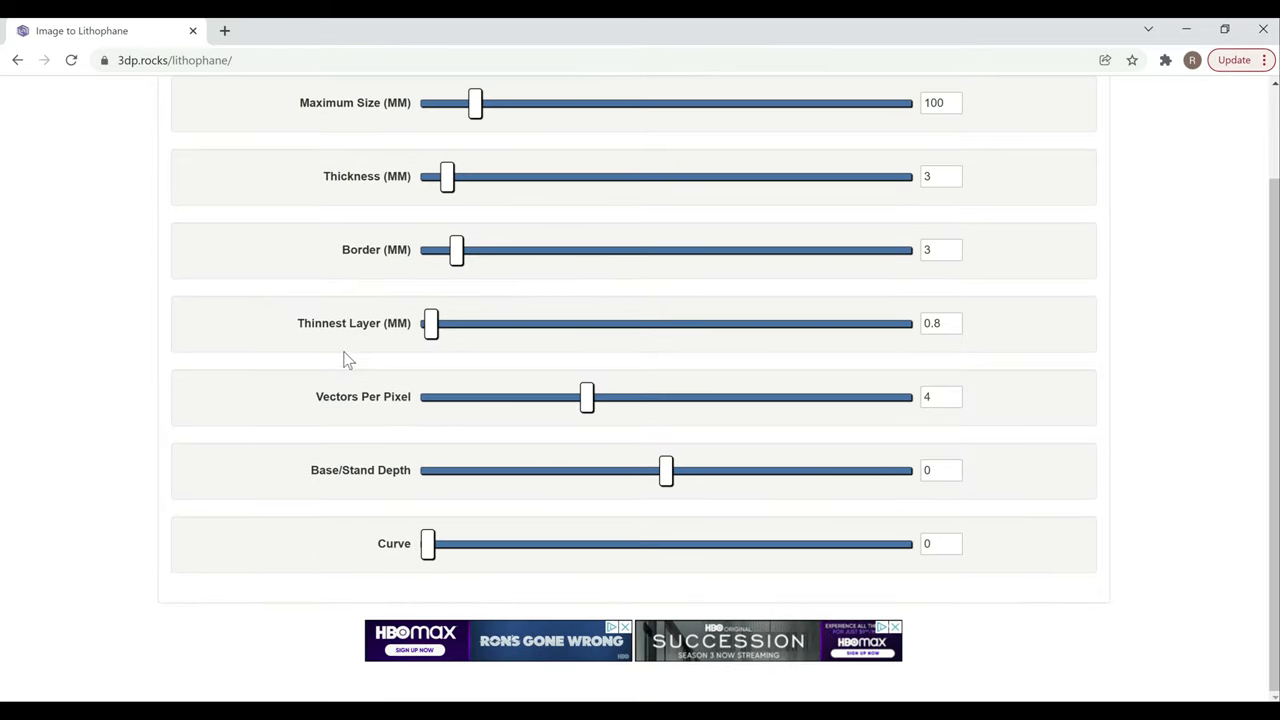
{"action": "scroll", "scroll_direction": "up", "scroll_amount": 3}
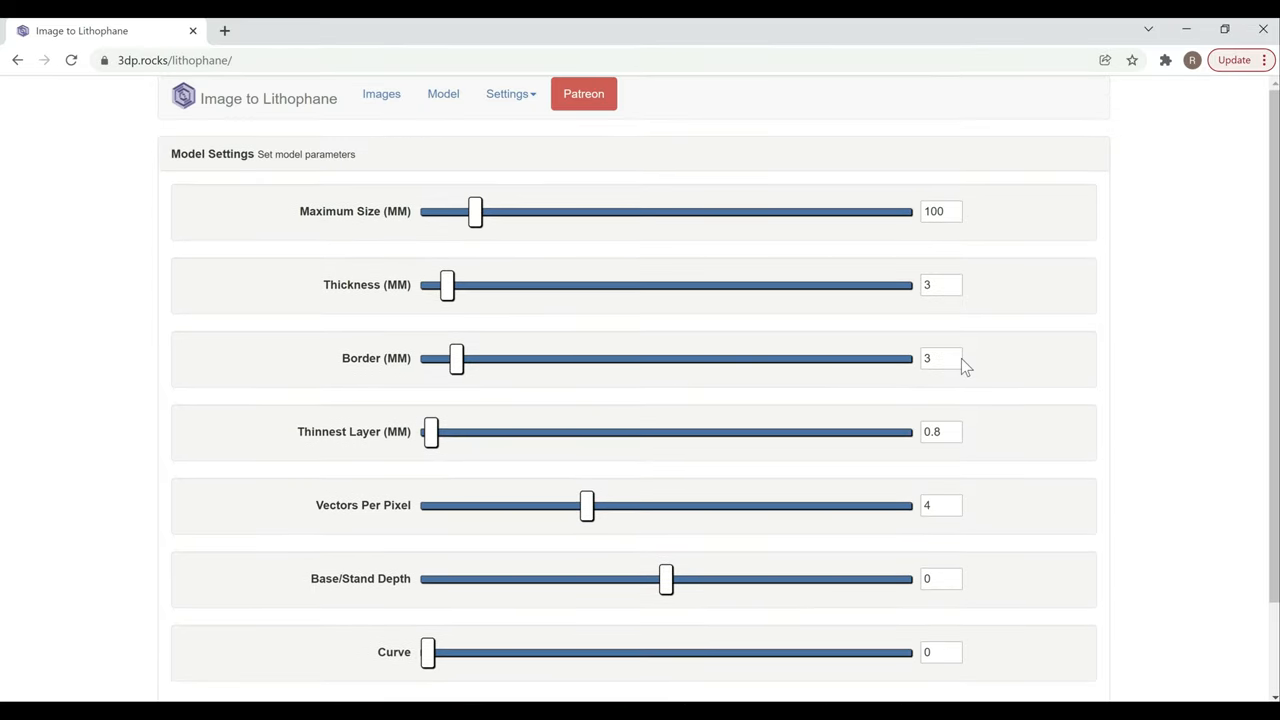
{"action": "left_click", "coordinate": [940, 358]}
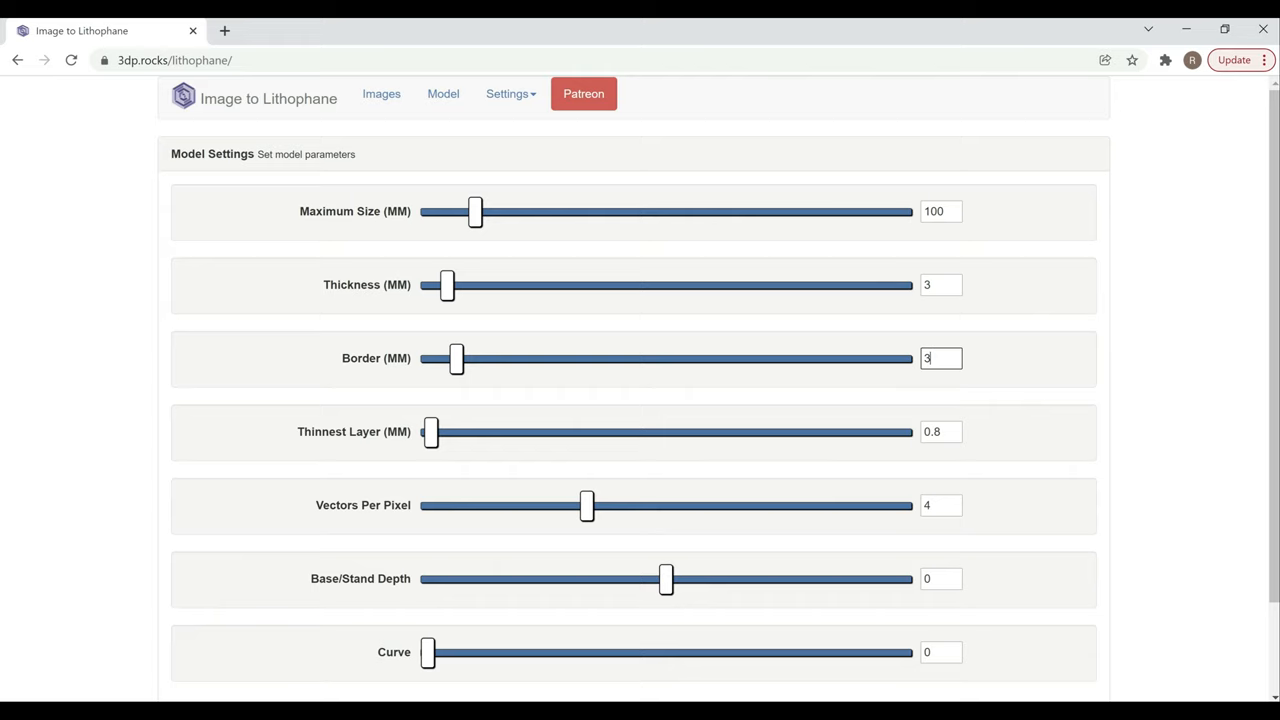
{"action": "mouse_move", "coordinate": [357, 236]}
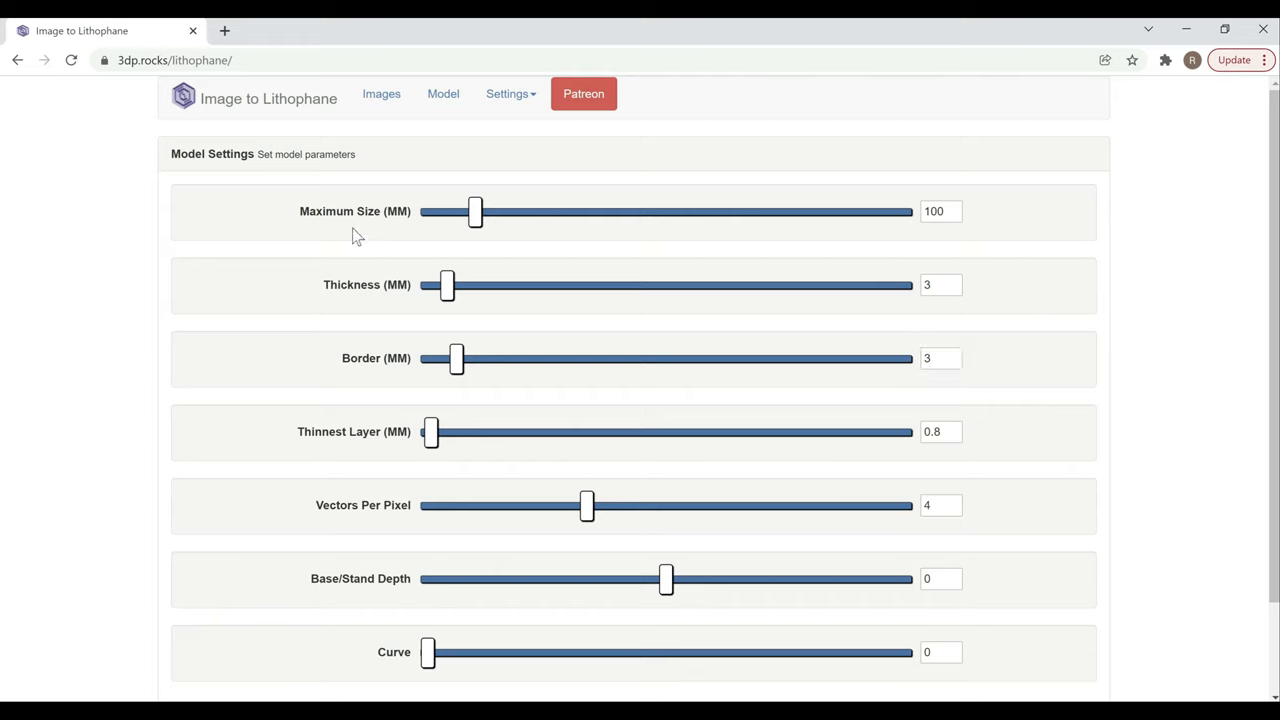
{"action": "mouse_move", "coordinate": [567, 235]}
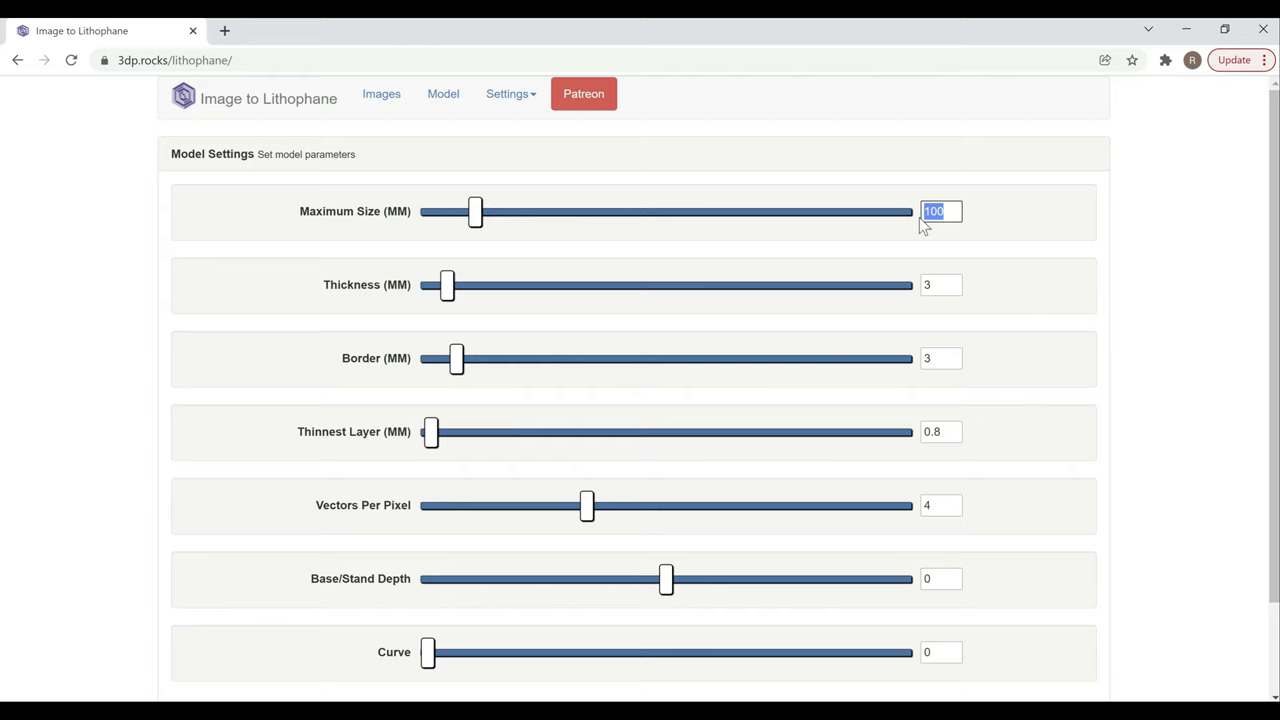
{"action": "type", "text": "250"}
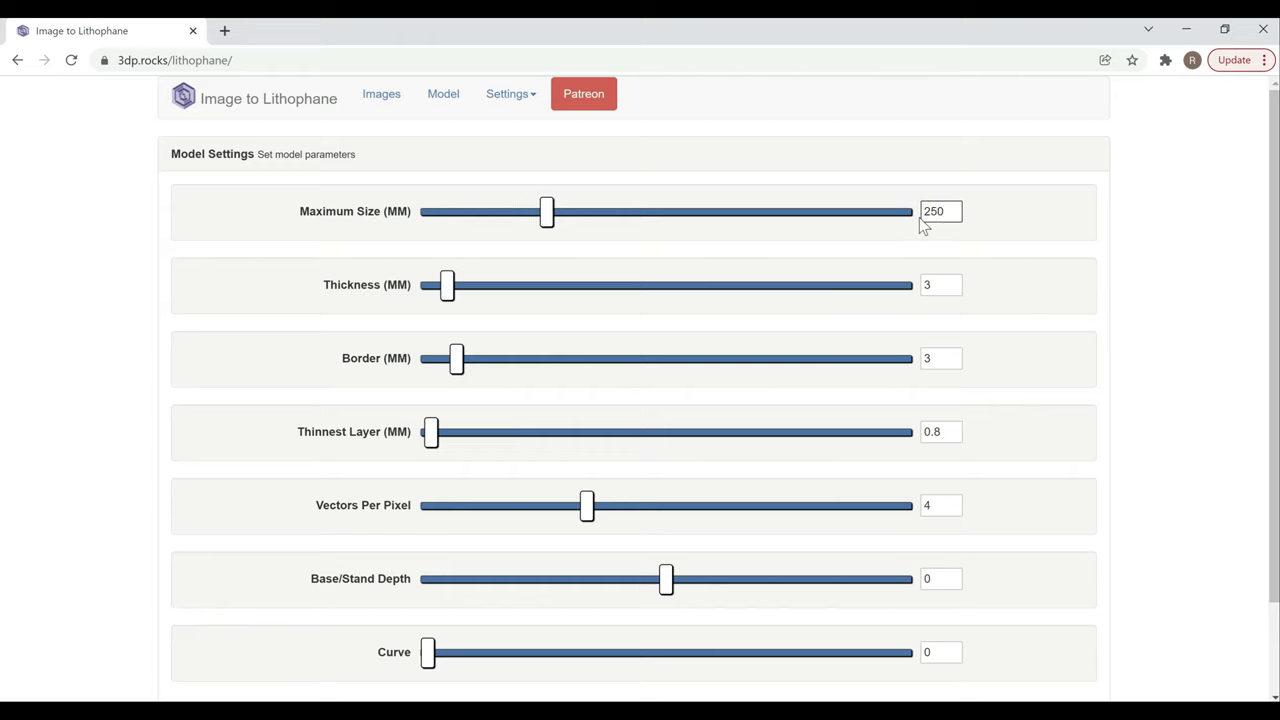
{"action": "triple_click", "coordinate": [939, 211]}
{"action": "type", "text": "100"}
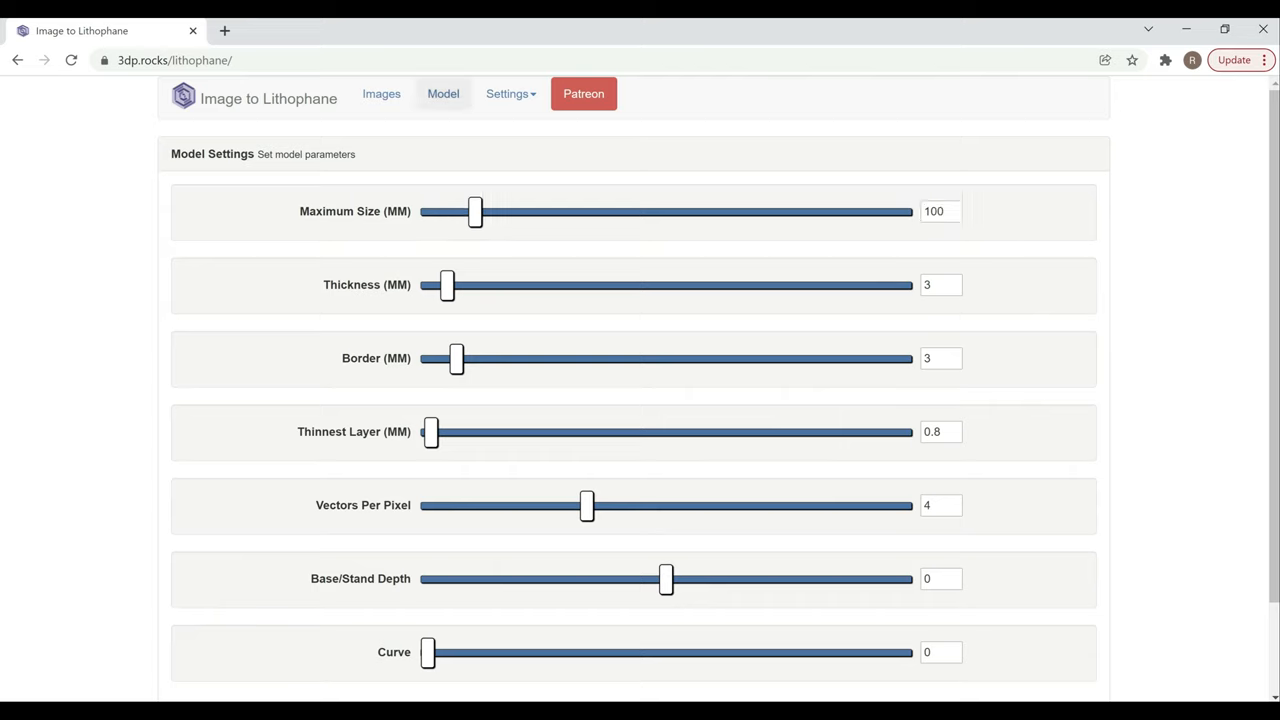
{"action": "left_click", "coordinate": [443, 93]}
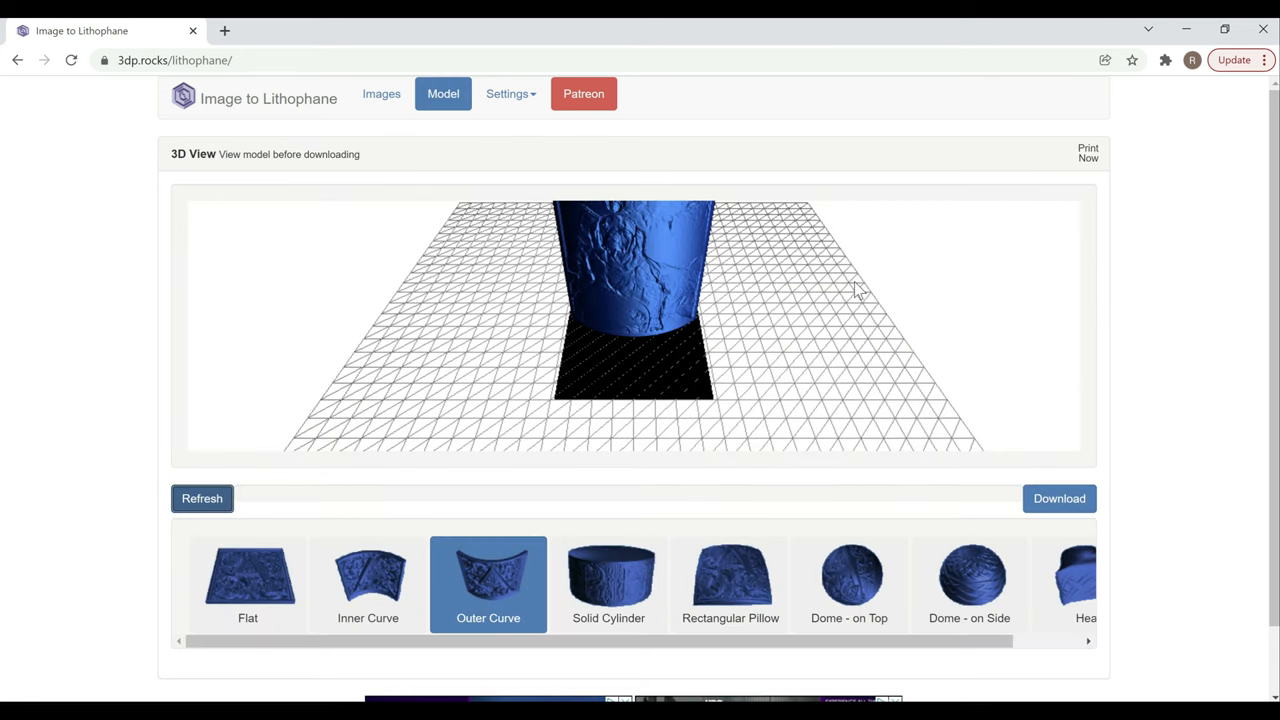
{"action": "mouse_move", "coordinate": [848, 358]}
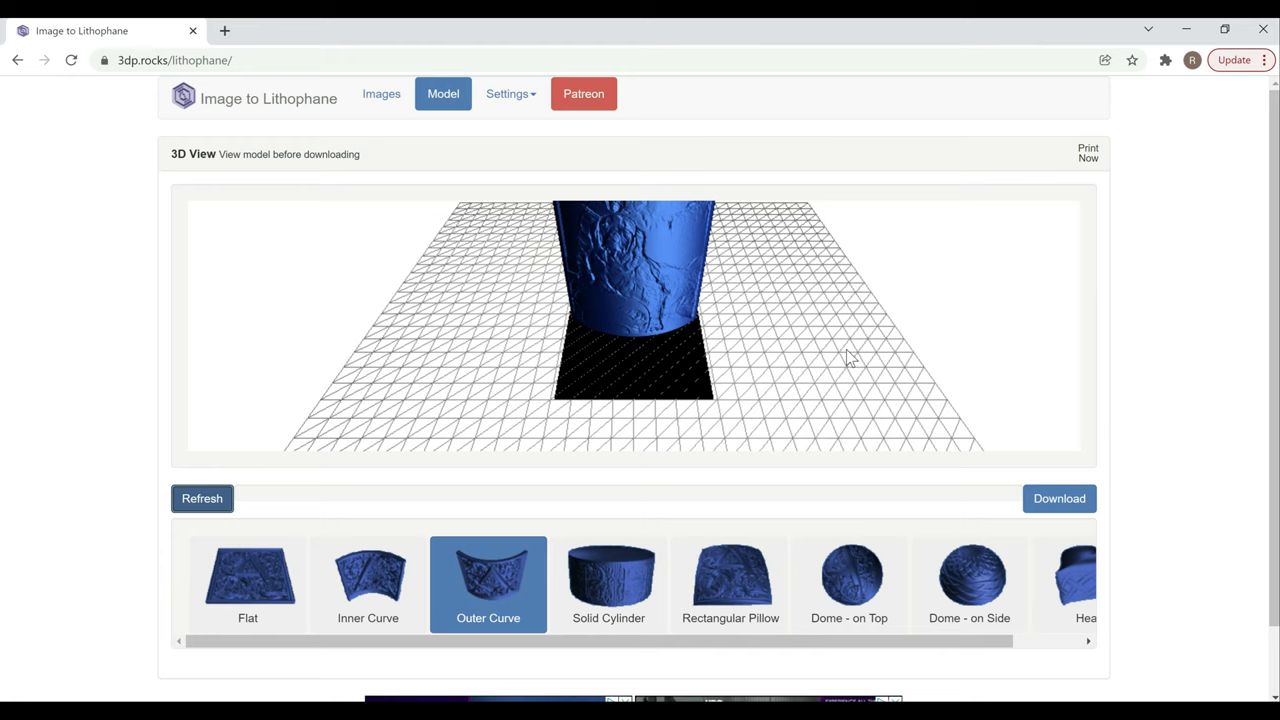
{"action": "mouse_move", "coordinate": [1059, 498]}
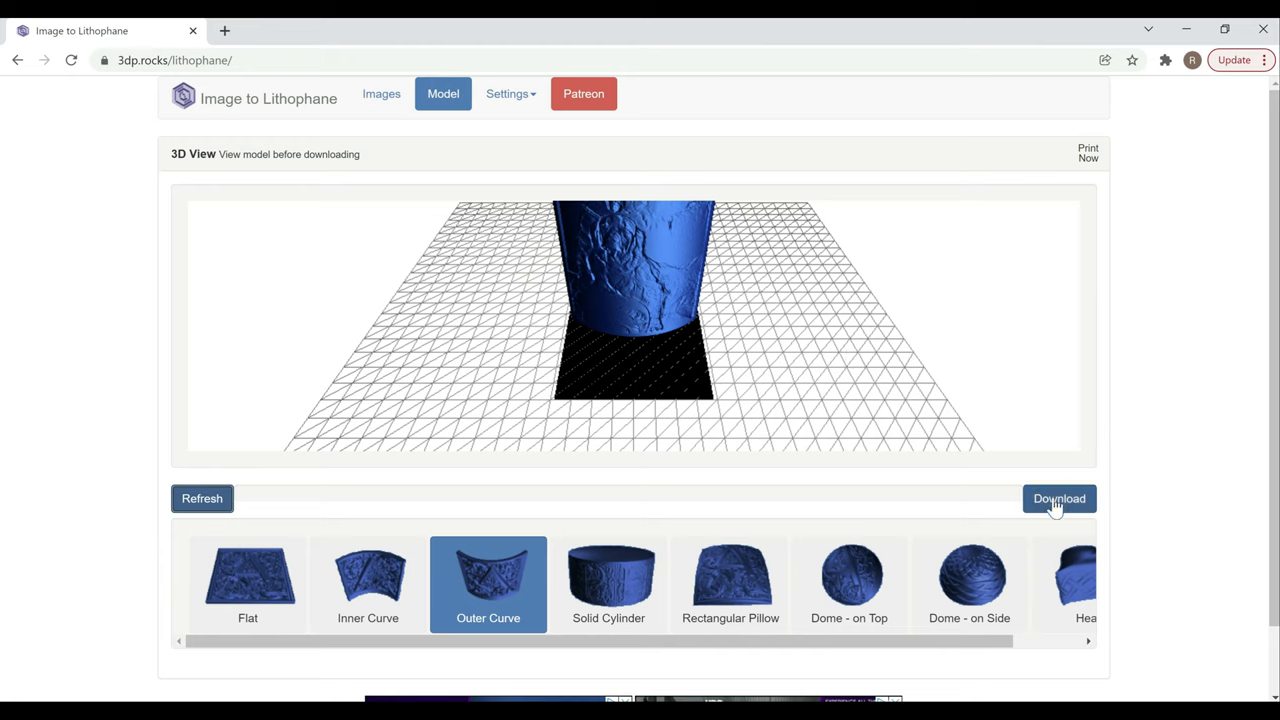
Download the outer-curve lithophane model into the Lithopane folder.
{"action": "left_click", "coordinate": [1058, 498]}
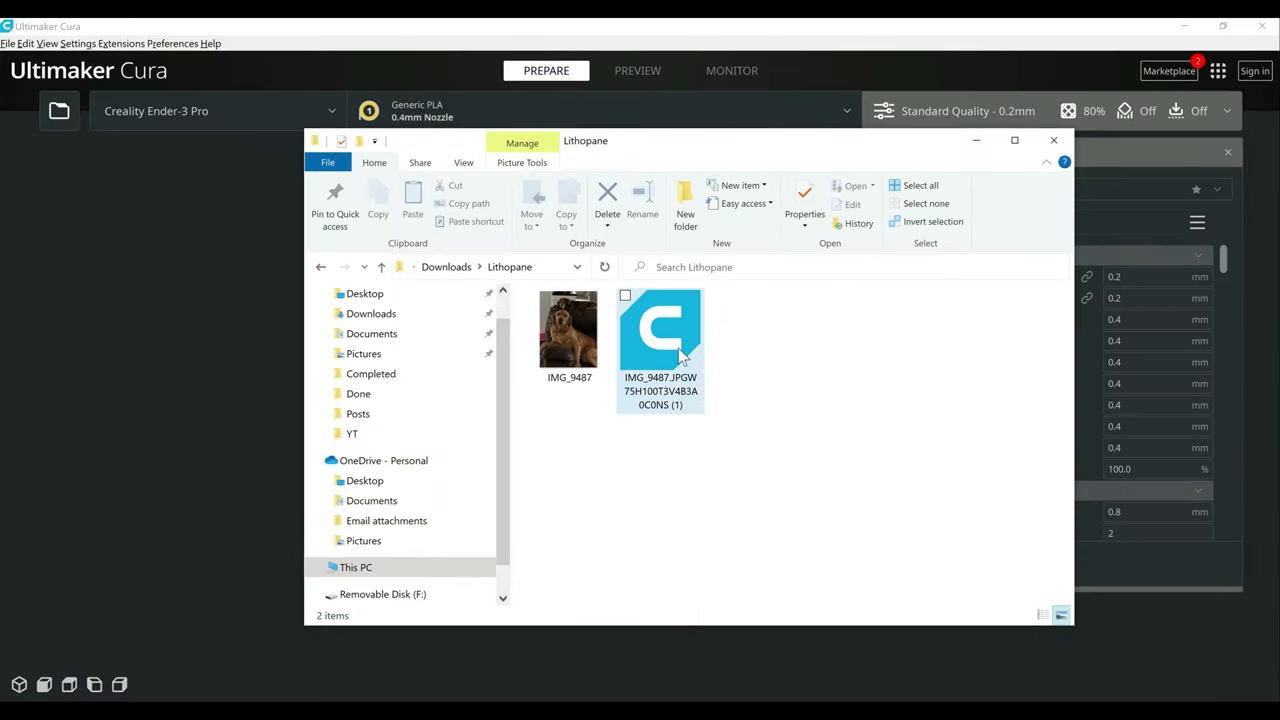
Open the downloaded lithophane STL in Cura and orbit closer to the model.
{"action": "left_click", "coordinate": [660, 330]}
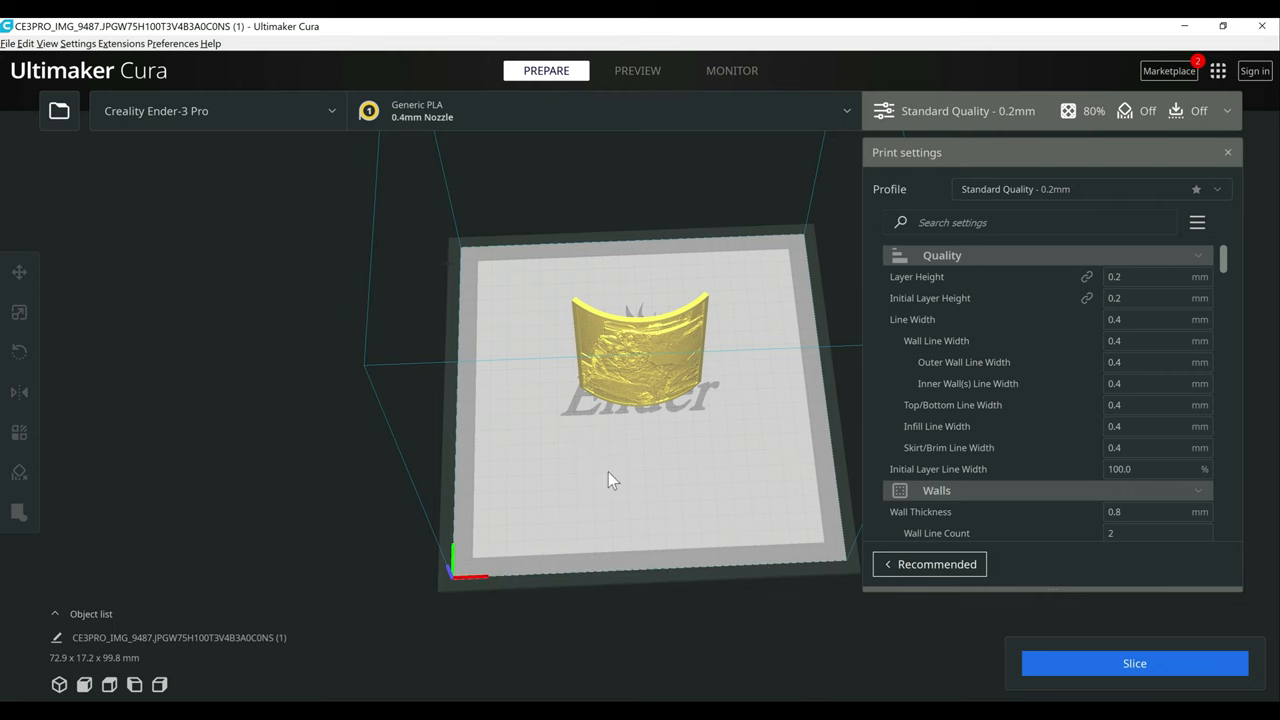
{"action": "left_click_drag", "start_coordinate": [613, 480], "coordinate": [715, 393]}
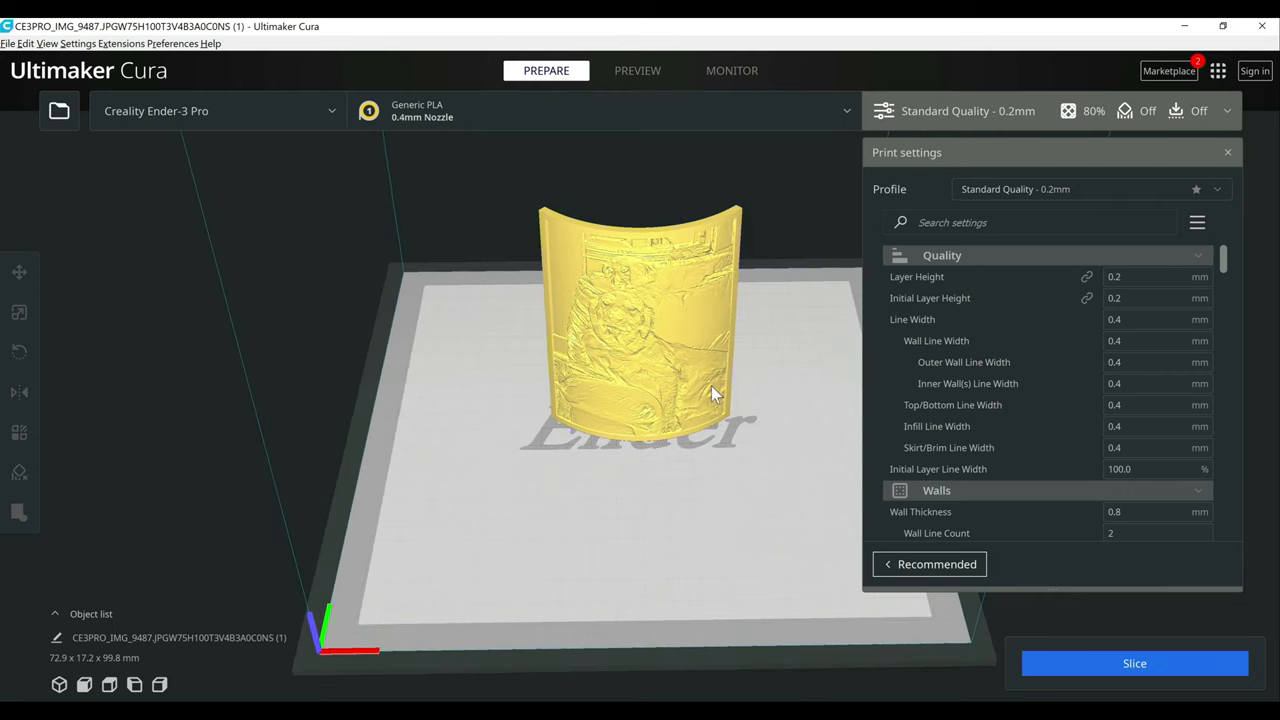
{"action": "mouse_move", "coordinate": [1090, 189]}
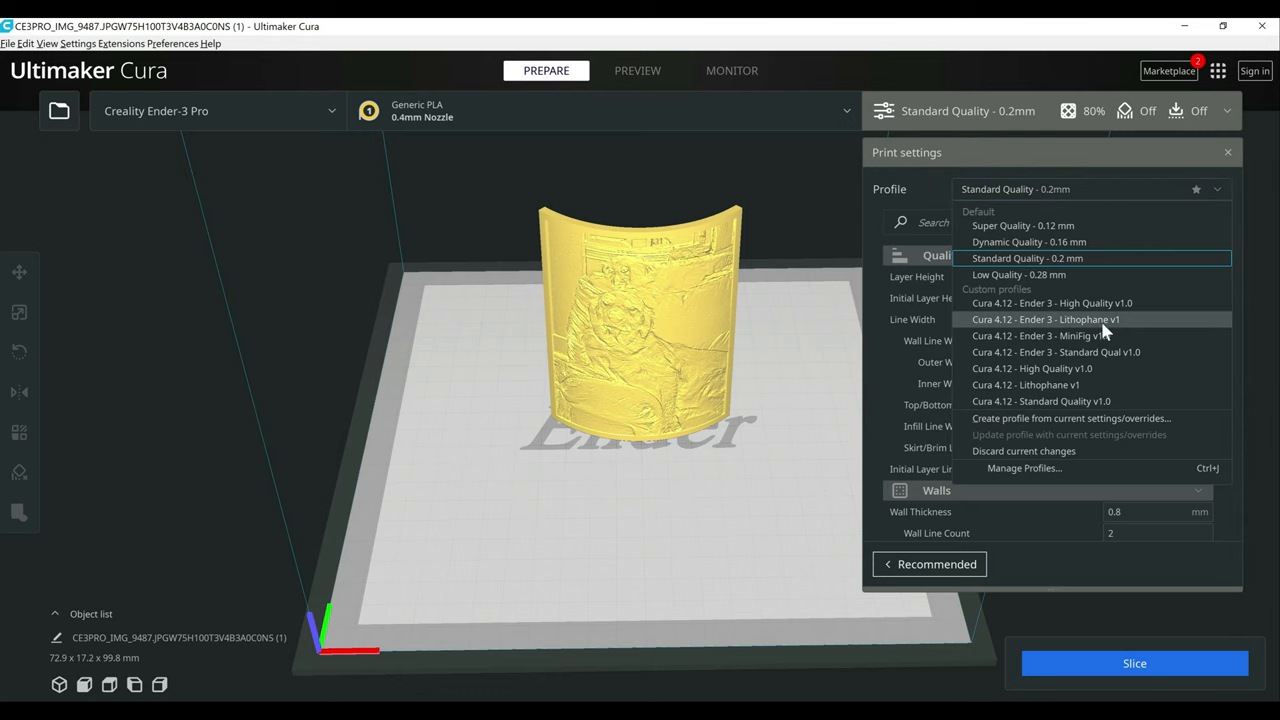
Apply the Cura 4.12 Ender 3 Lithophane v1 profile and review its custom settings.
{"action": "left_click", "coordinate": [1046, 319]}
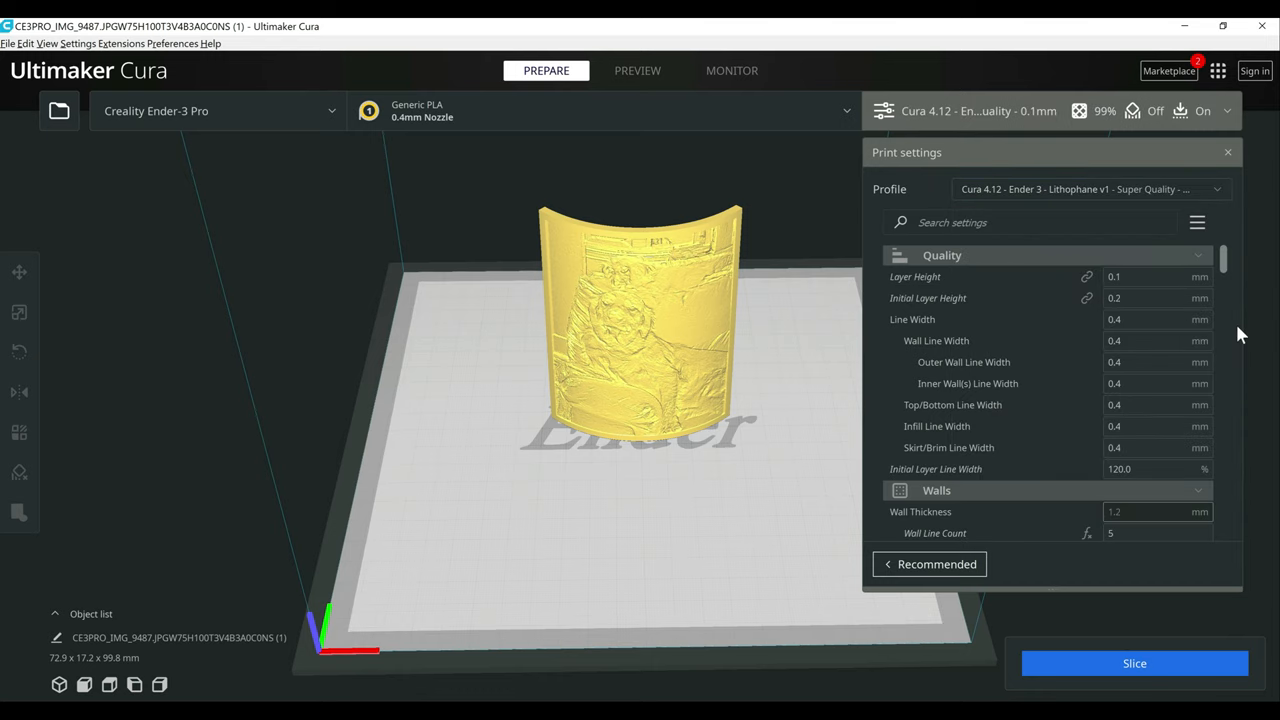
{"action": "mouse_move", "coordinate": [1249, 314]}
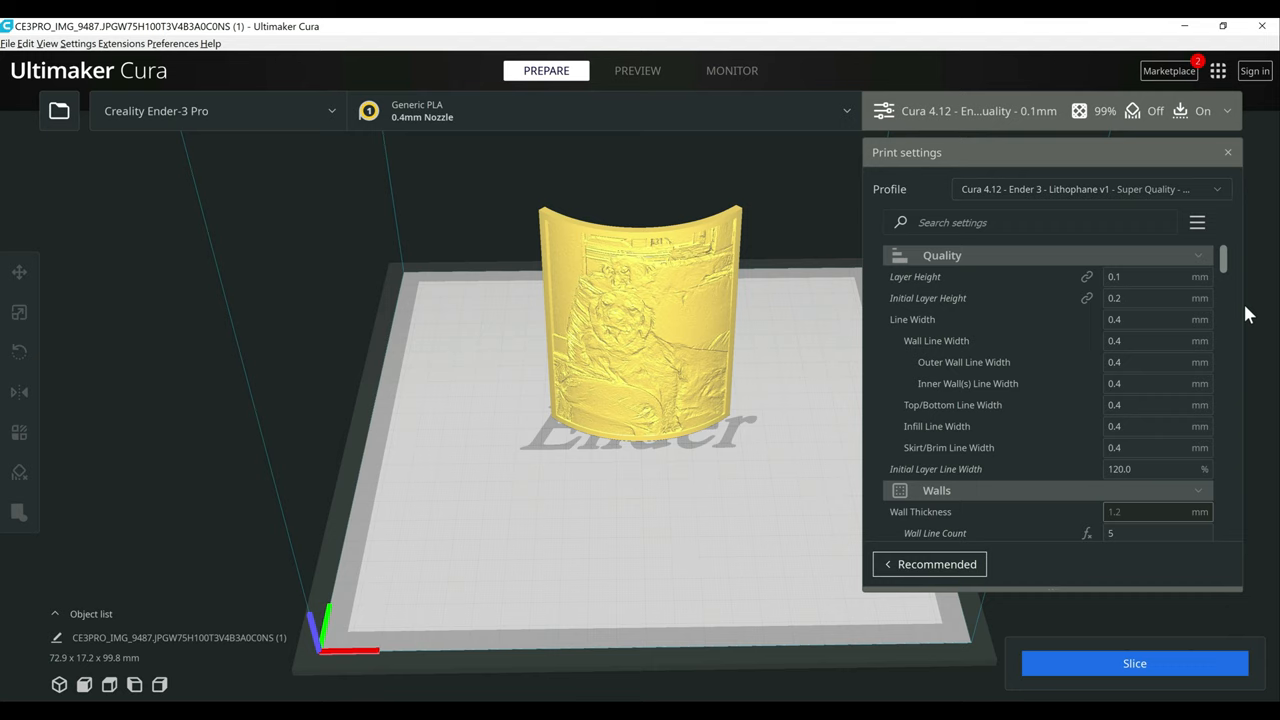
{"action": "mouse_move", "coordinate": [1265, 289]}
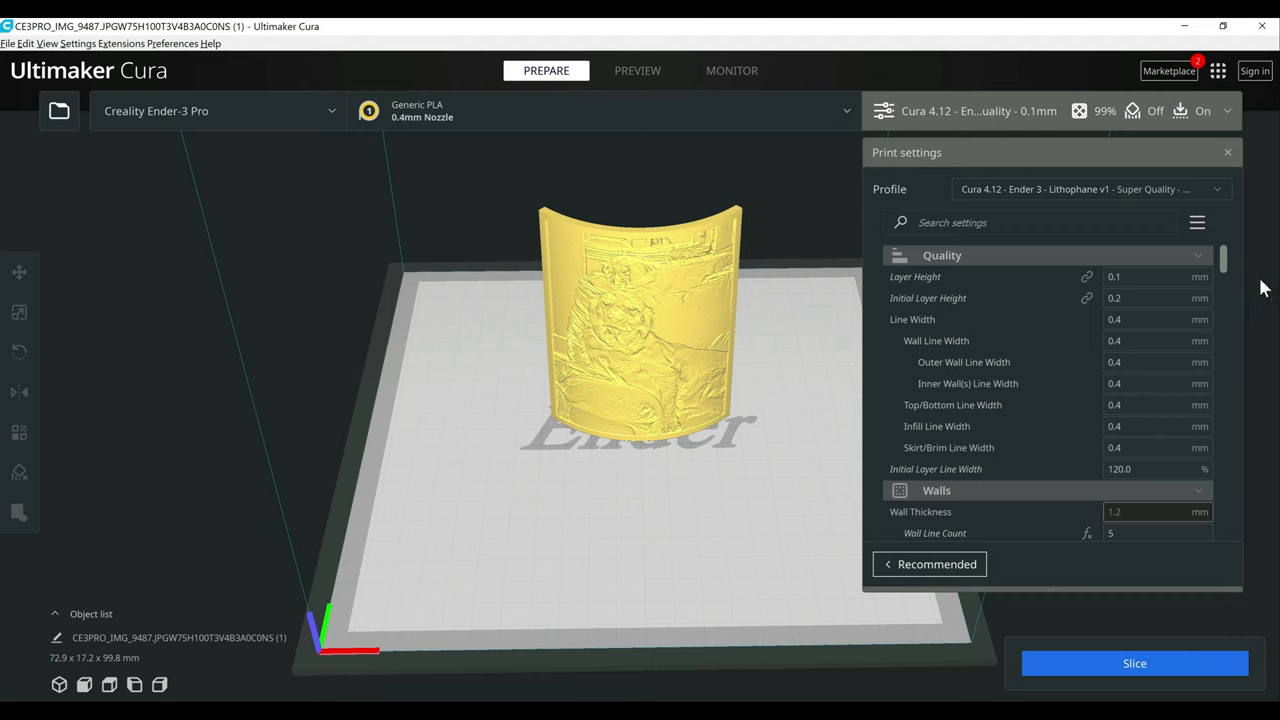
{"action": "mouse_move", "coordinate": [1245, 275]}
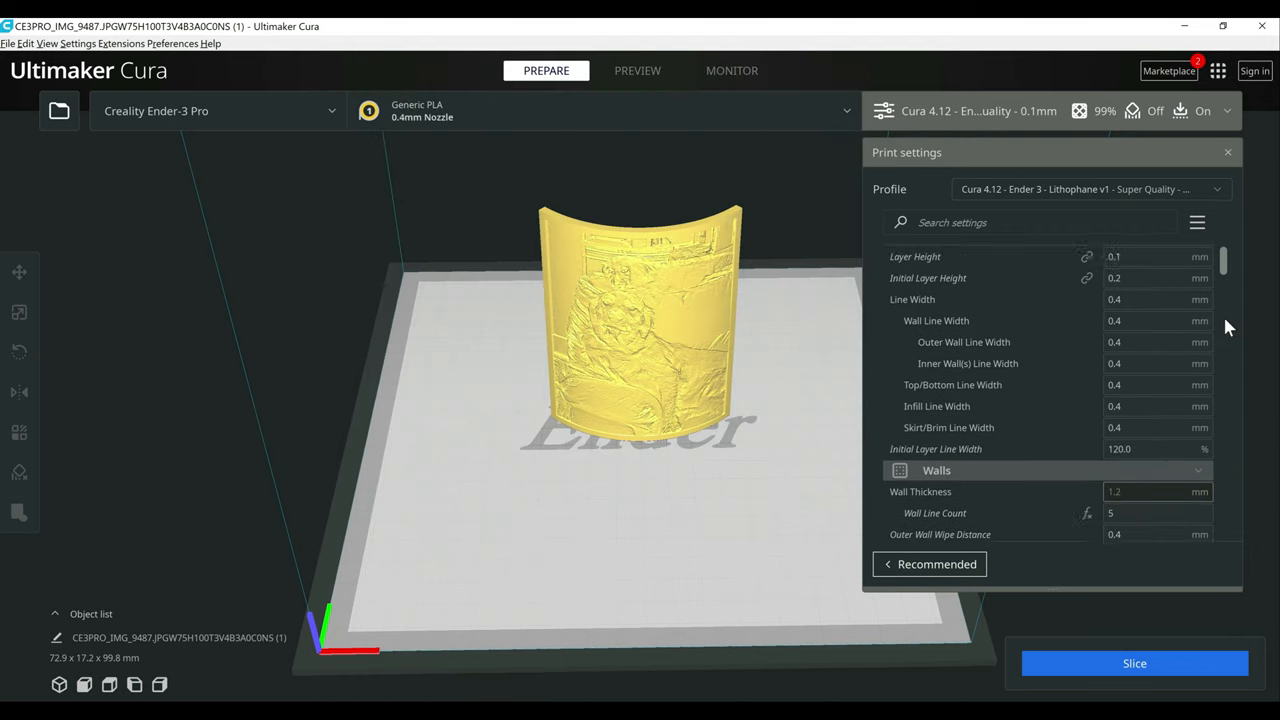
{"action": "scroll", "scroll_direction": "down", "scroll_amount": 3}
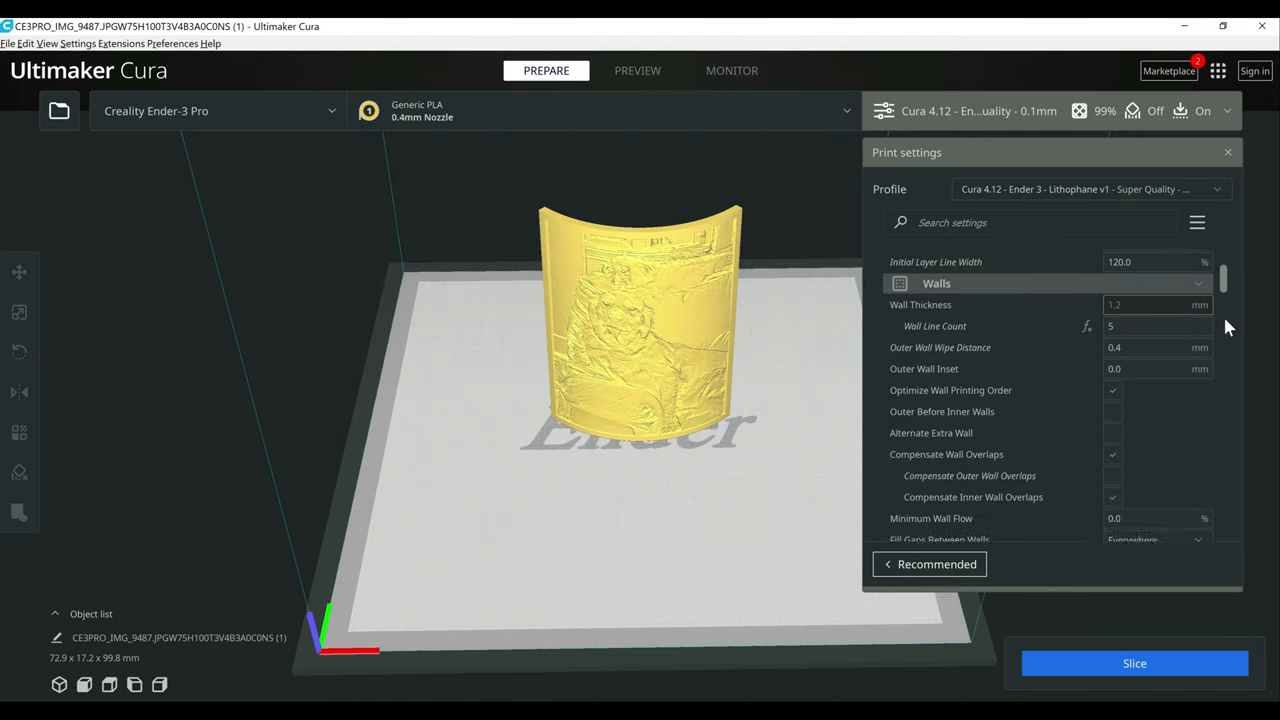
{"action": "scroll", "scroll_direction": "down", "scroll_amount": 3}
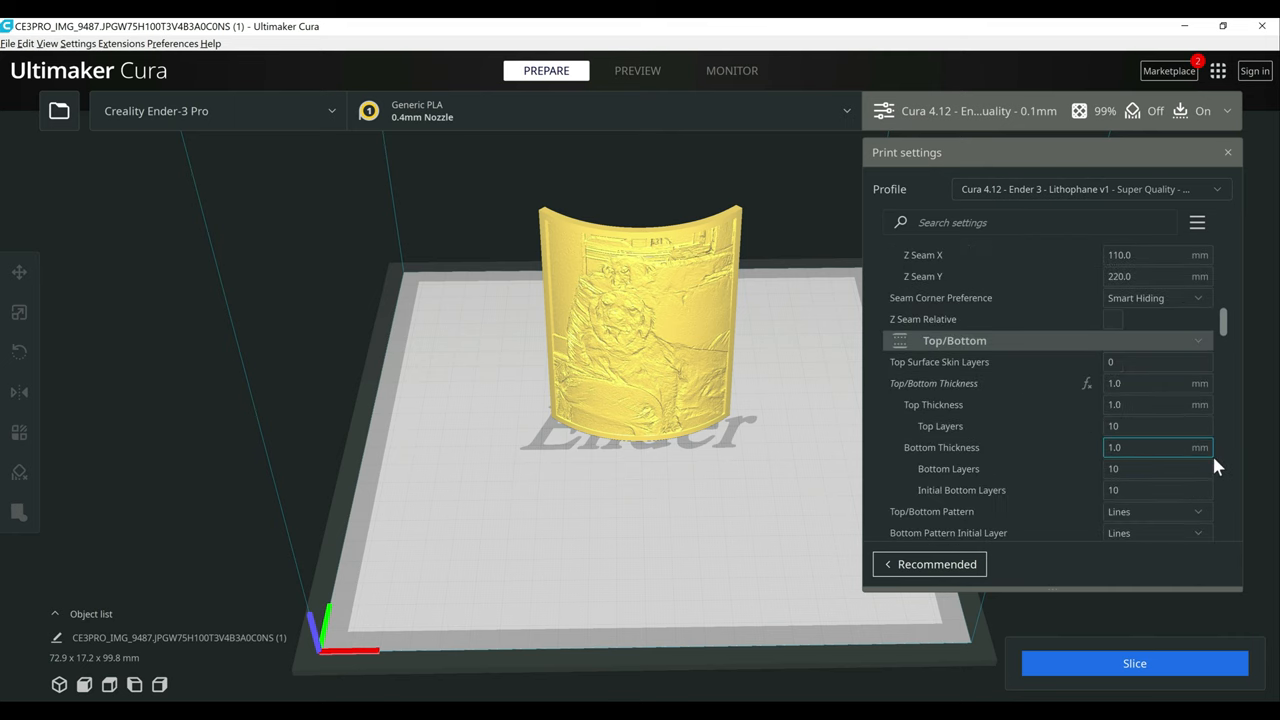
{"action": "scroll", "scroll_direction": "down", "scroll_amount": 3}
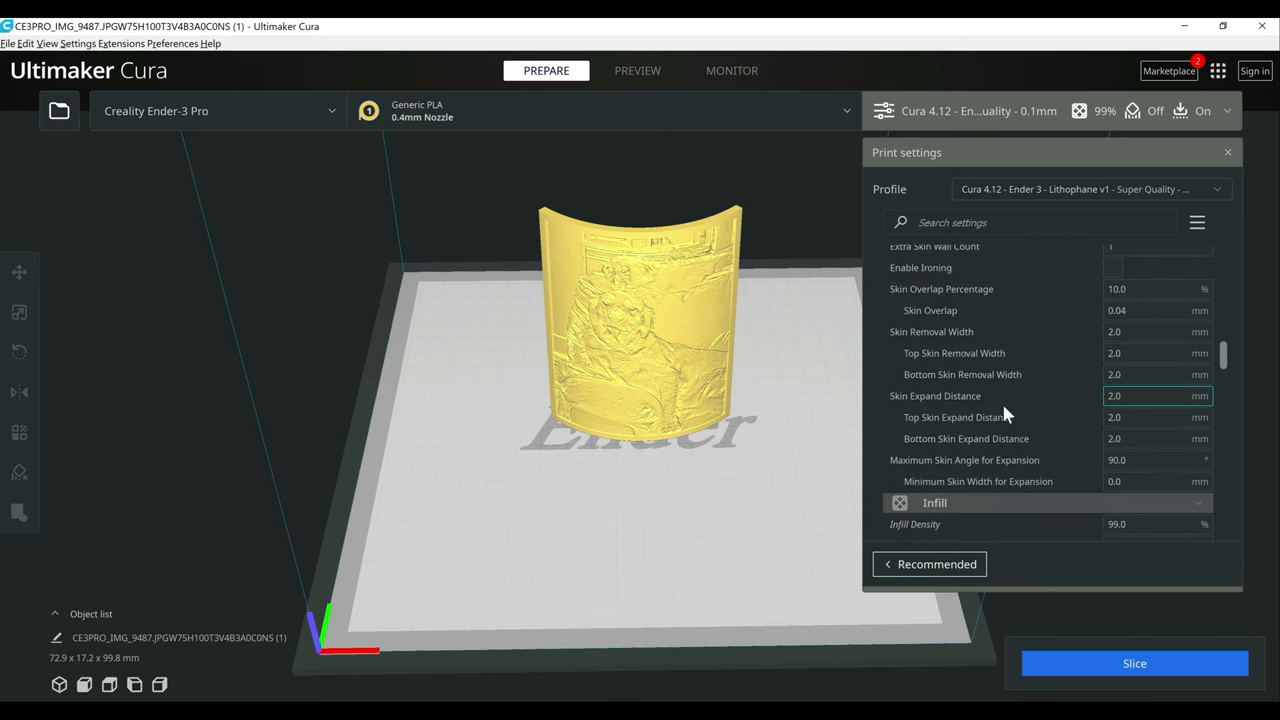
{"action": "scroll", "scroll_direction": "down", "scroll_amount": 3}
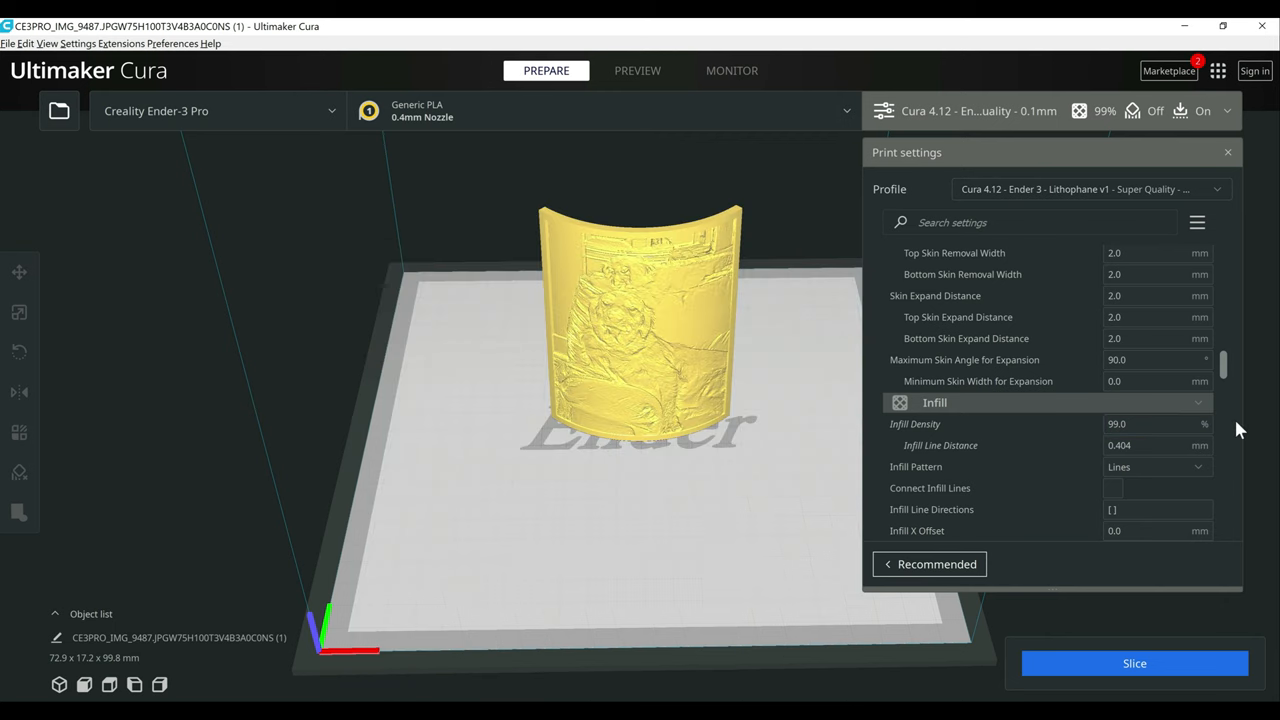
{"action": "mouse_move", "coordinate": [1225, 430]}
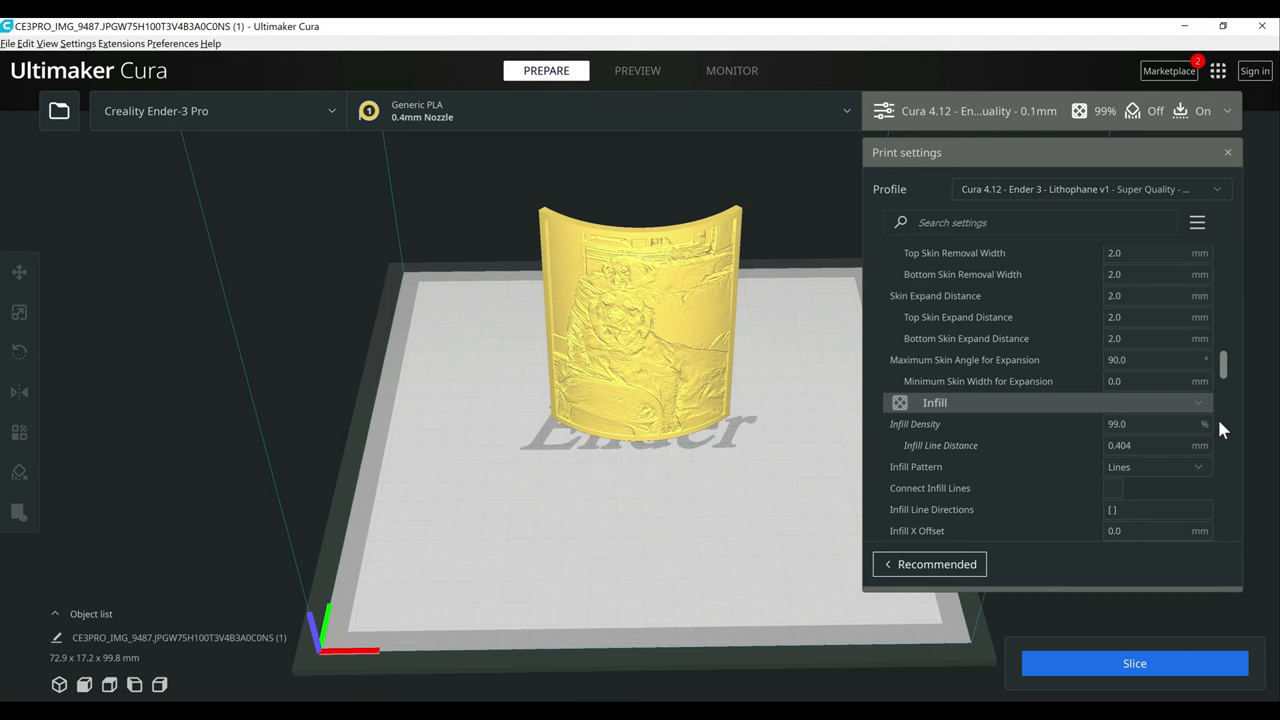
{"action": "scroll", "scroll_direction": "down", "scroll_amount": 3}
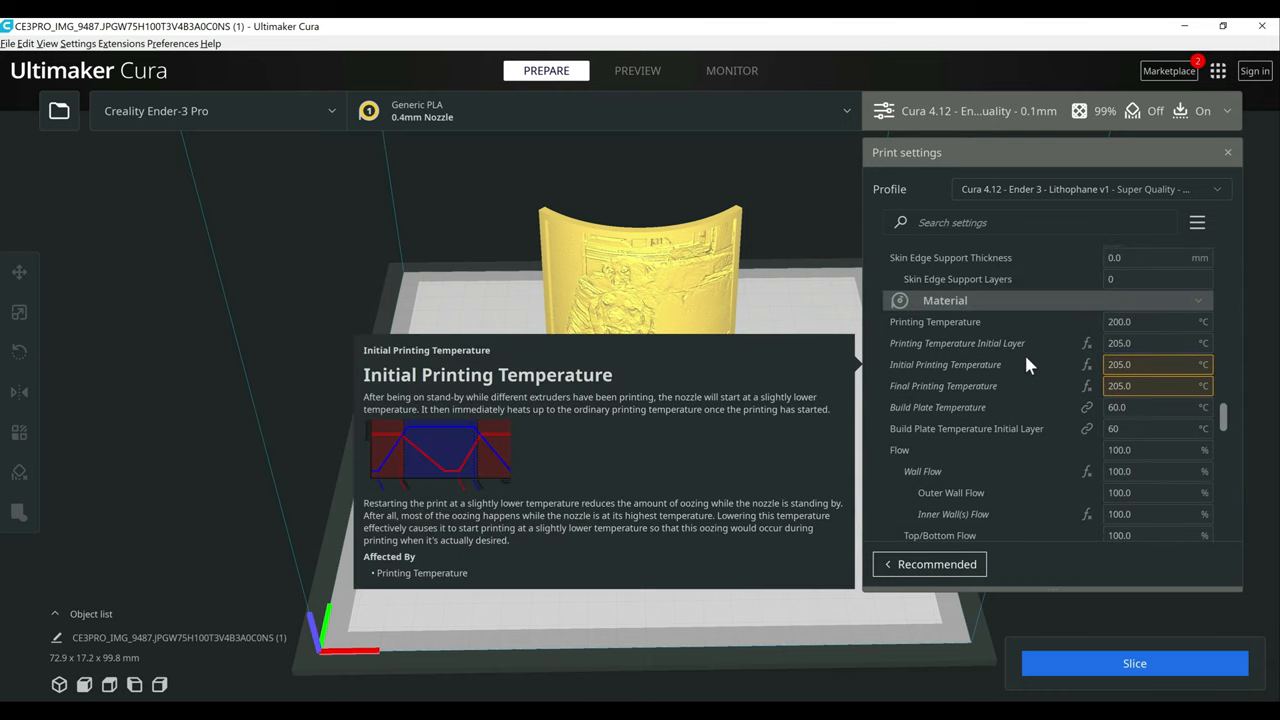
{"action": "mouse_move", "coordinate": [1025, 377]}
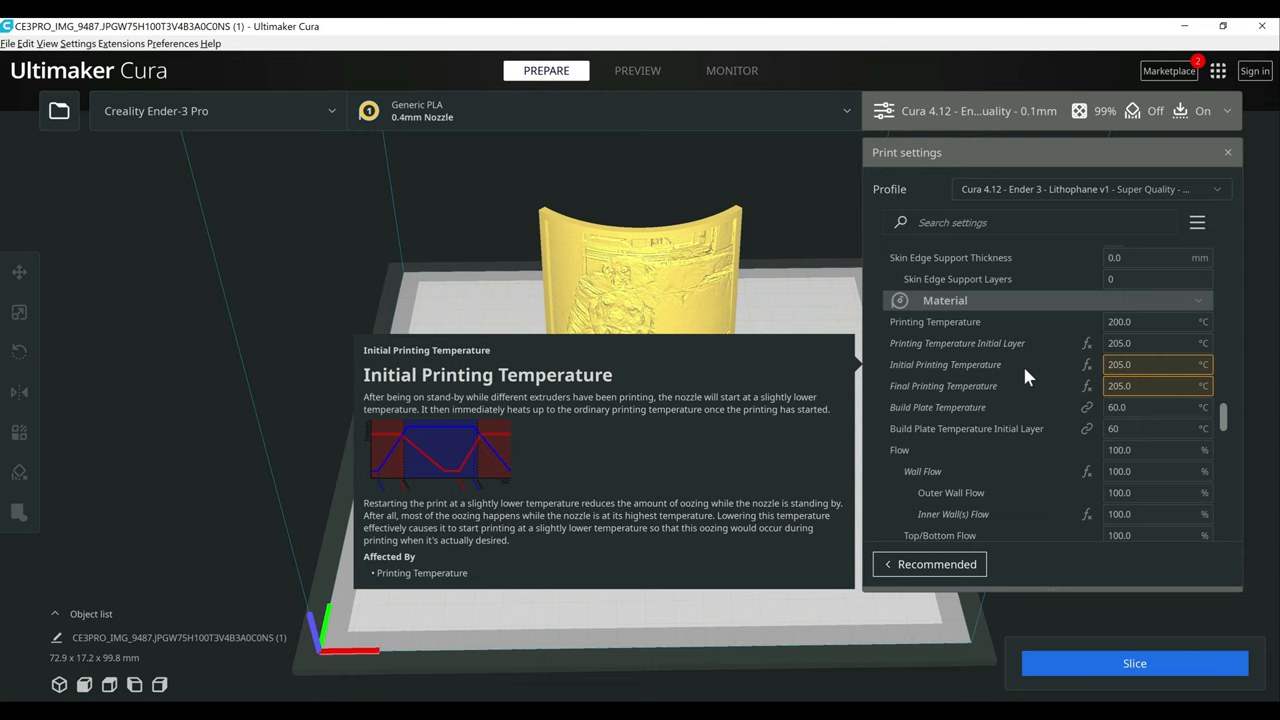
{"action": "scroll", "scroll_direction": "down", "scroll_amount": 3}
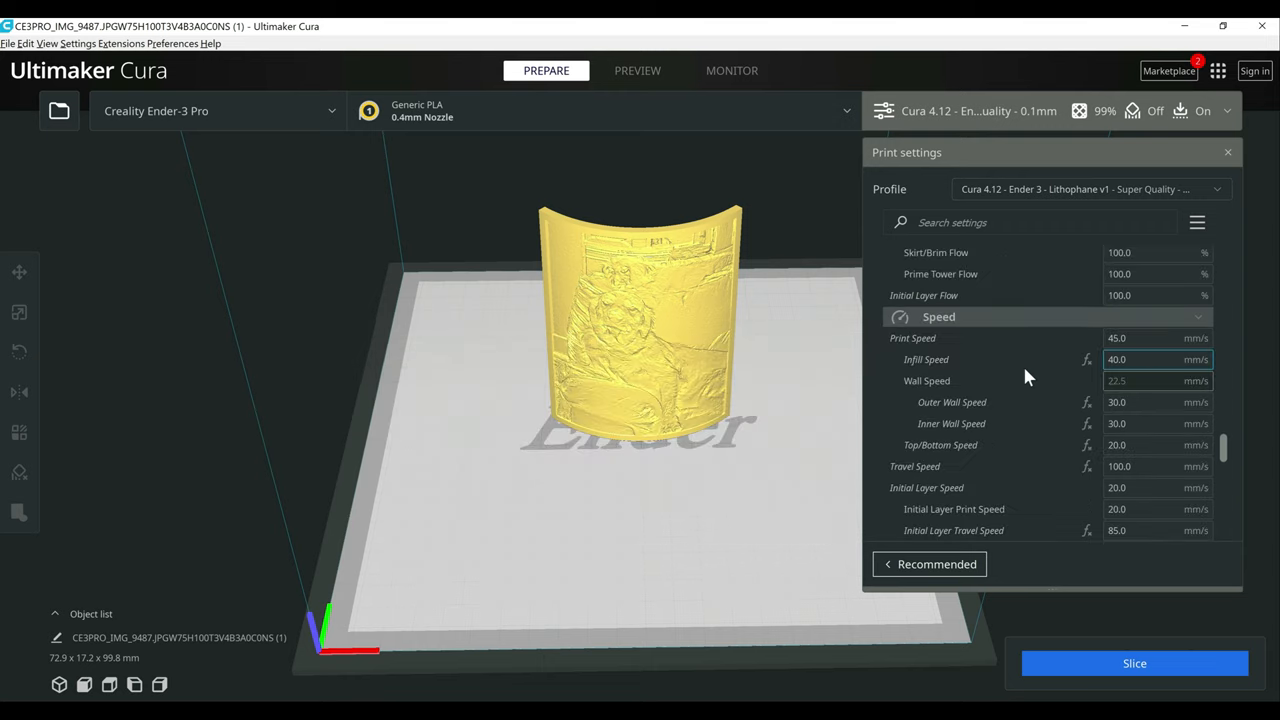
{"action": "scroll", "scroll_direction": "down", "scroll_amount": 3}
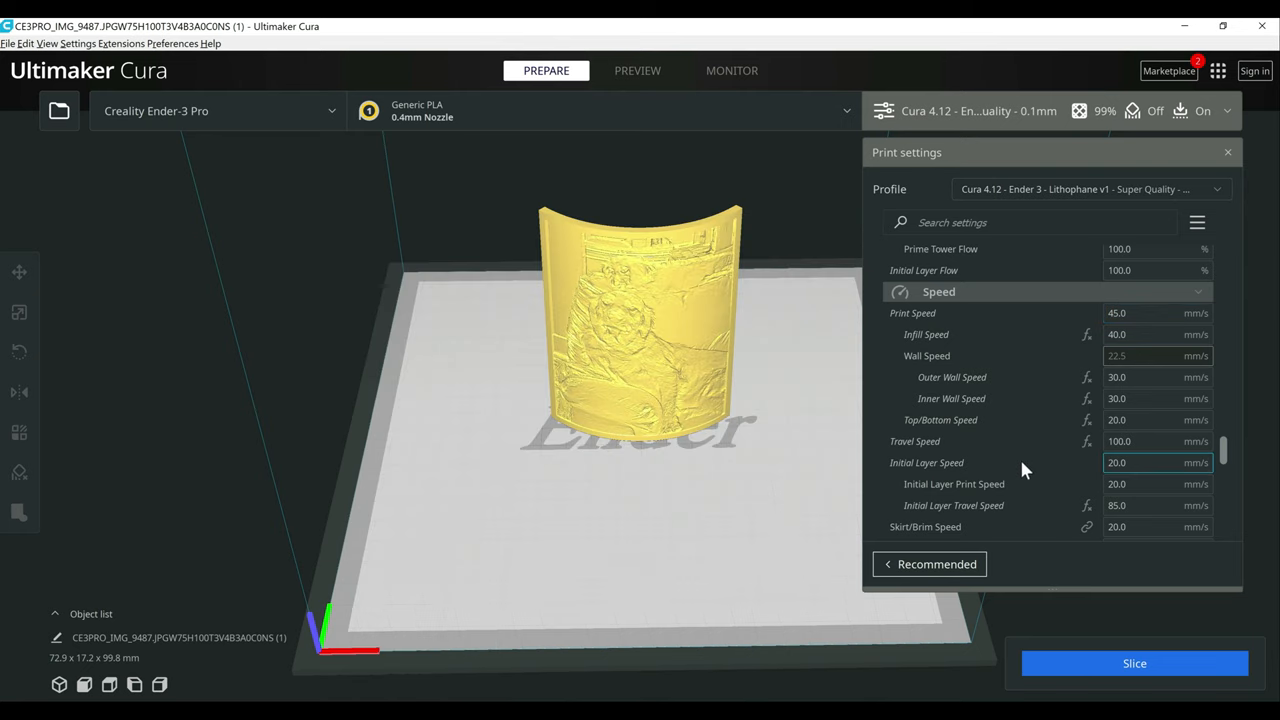
{"action": "scroll", "scroll_direction": "down", "scroll_amount": 3}
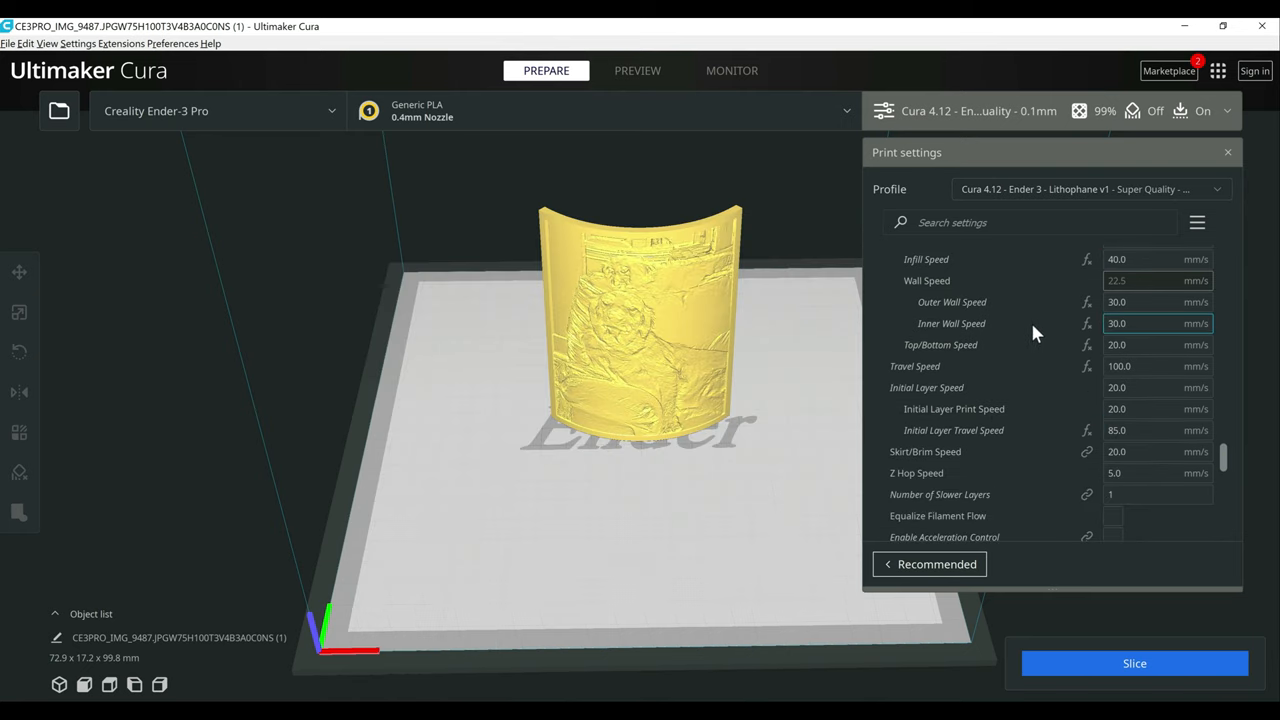
{"action": "scroll", "scroll_direction": "down", "scroll_amount": 3}
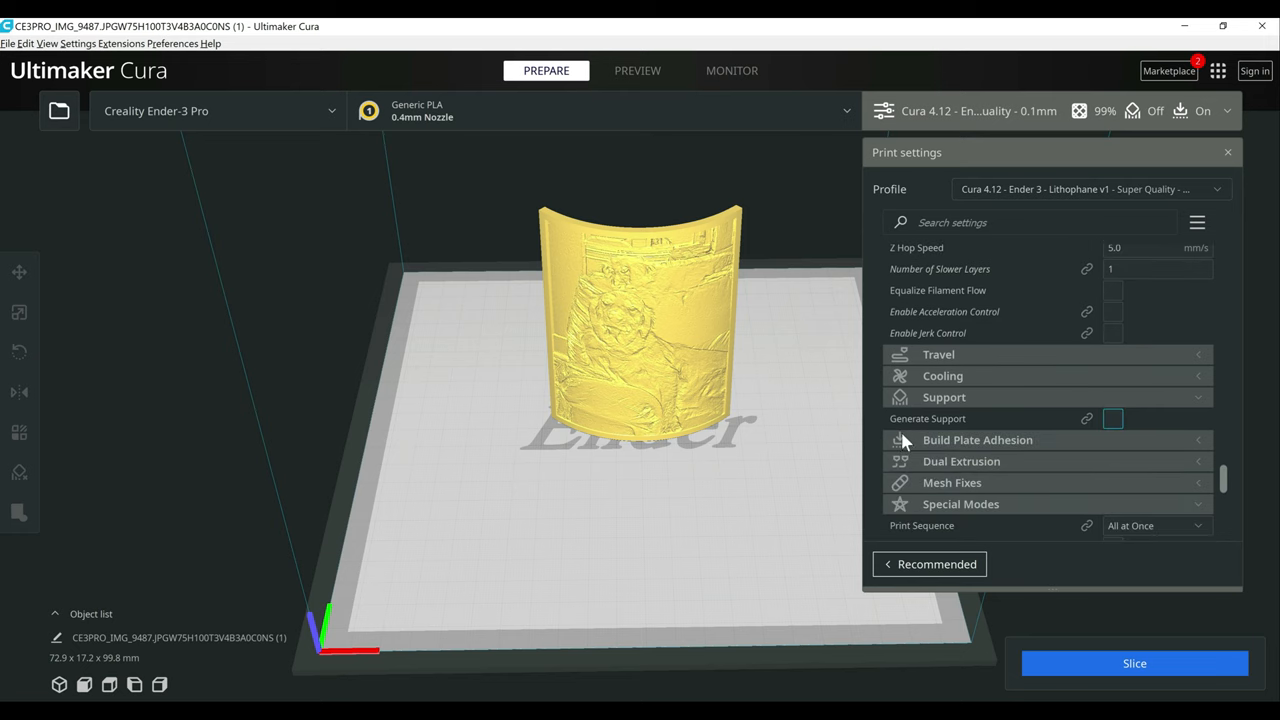
Expand Build Plate Adhesion and check the 8.0 mm, 17-line brim.
{"action": "left_click", "coordinate": [977, 440]}
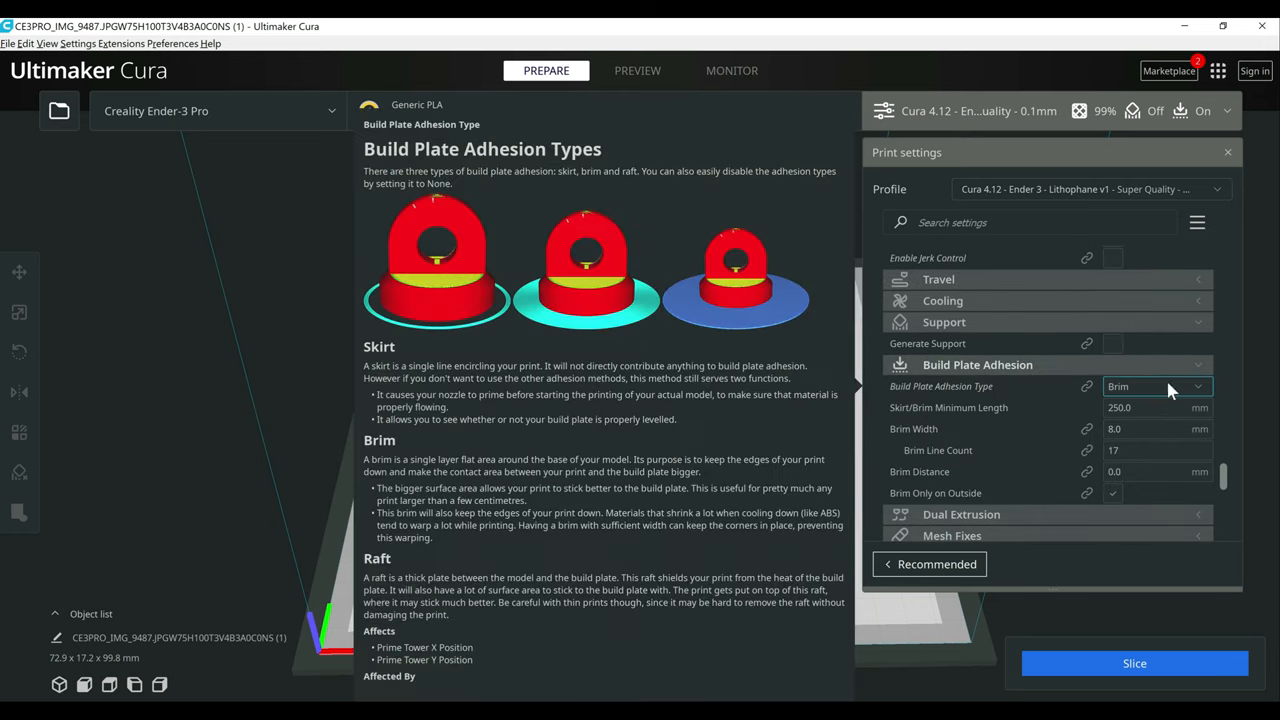
{"action": "mouse_move", "coordinate": [1075, 383]}
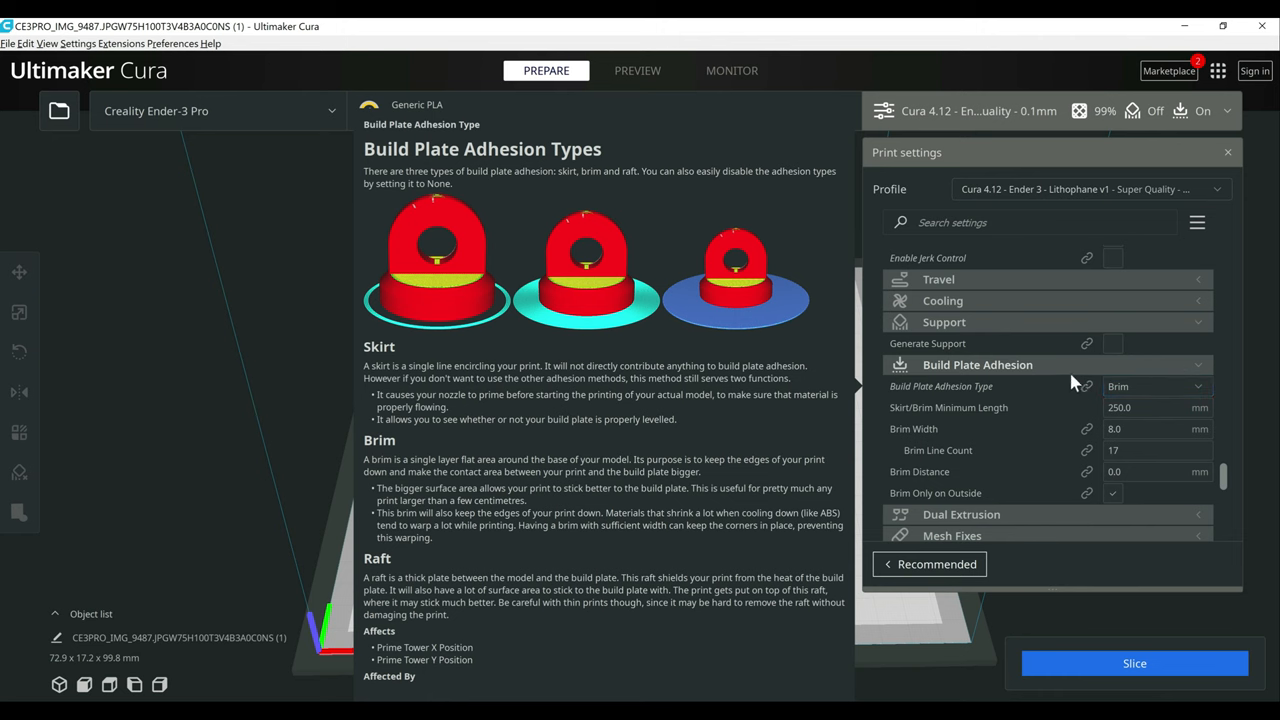
{"action": "mouse_move", "coordinate": [1016, 396]}
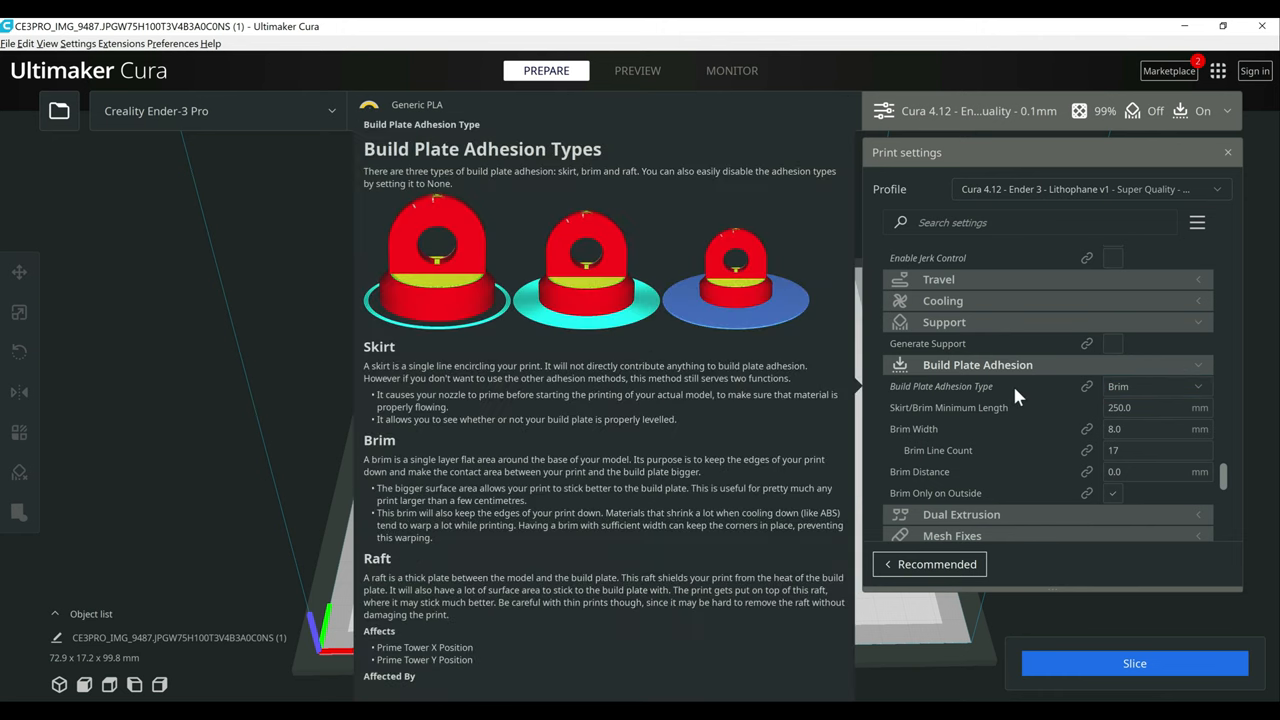
{"action": "left_click", "coordinate": [1155, 386]}
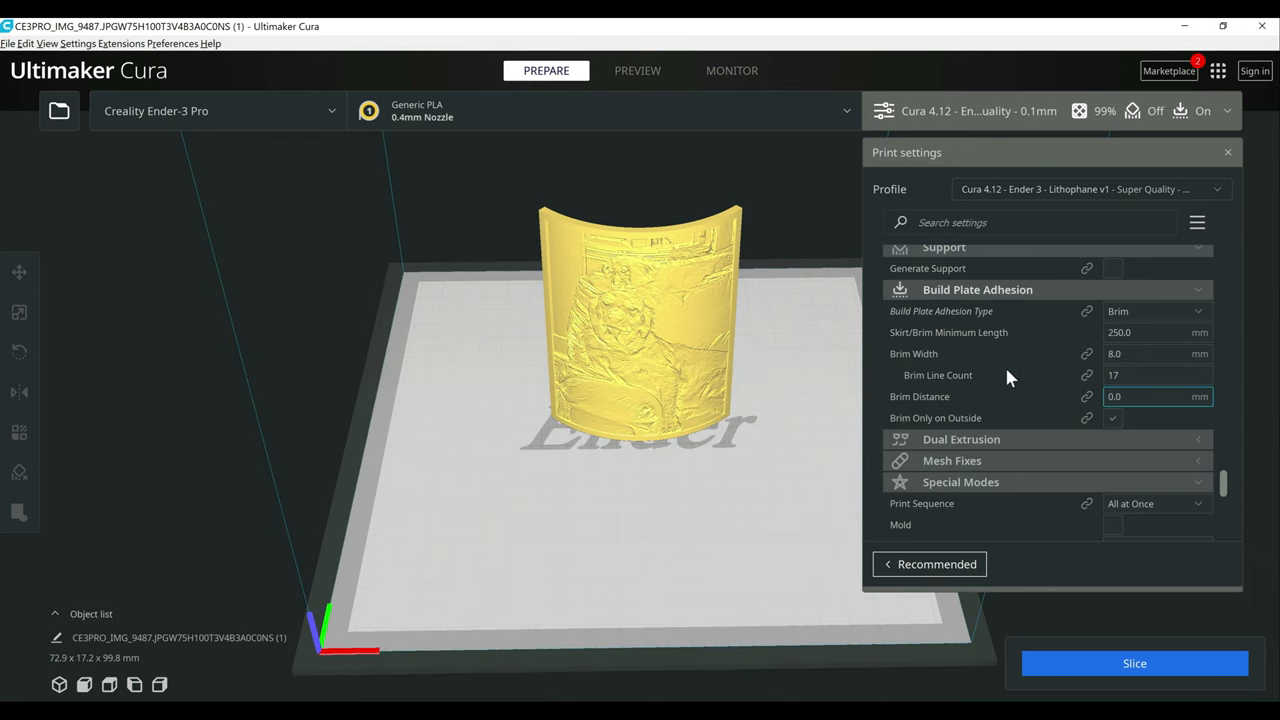
{"action": "scroll", "scroll_direction": "down", "scroll_amount": 3}
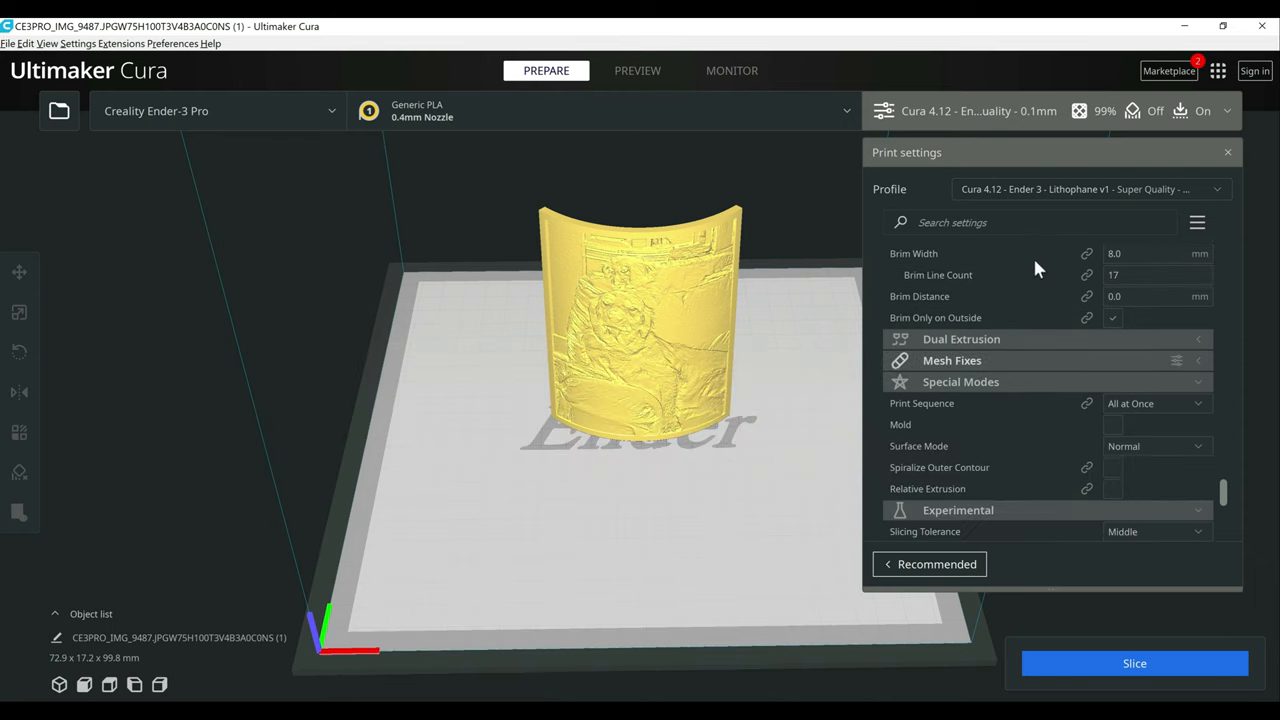
{"action": "scroll", "scroll_direction": "up", "scroll_amount": 3}
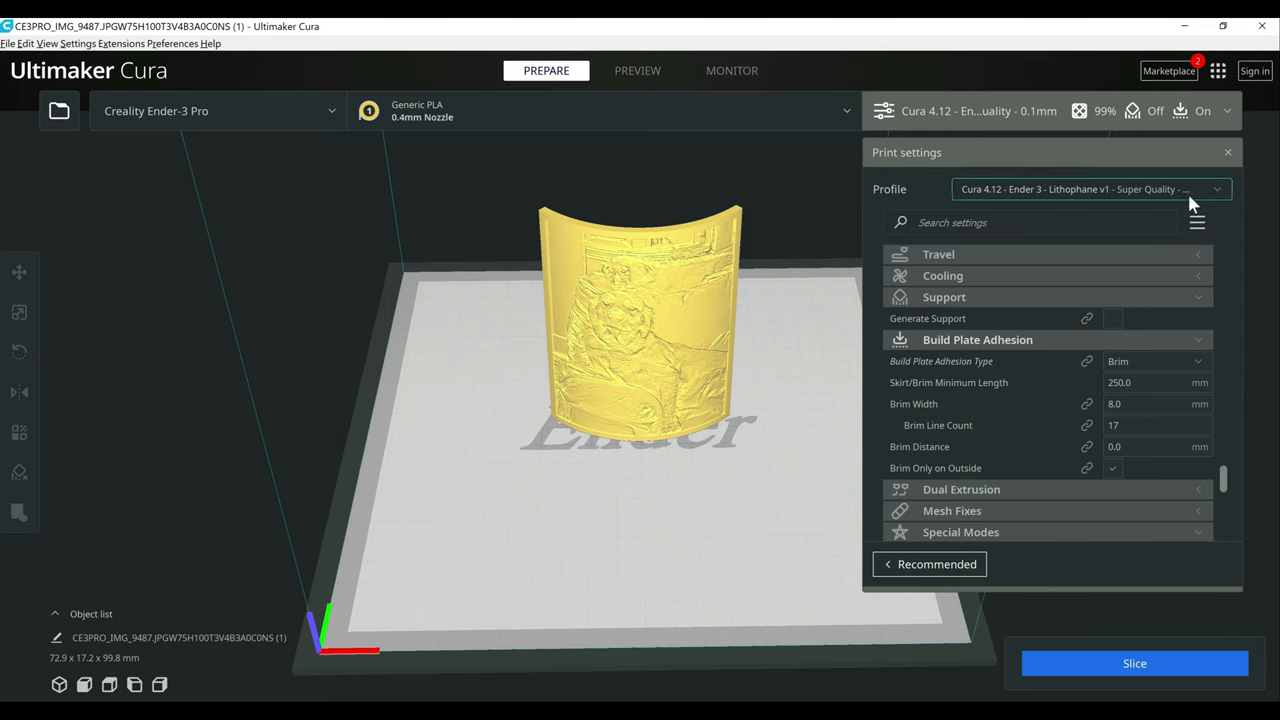
{"action": "mouse_move", "coordinate": [645, 422]}
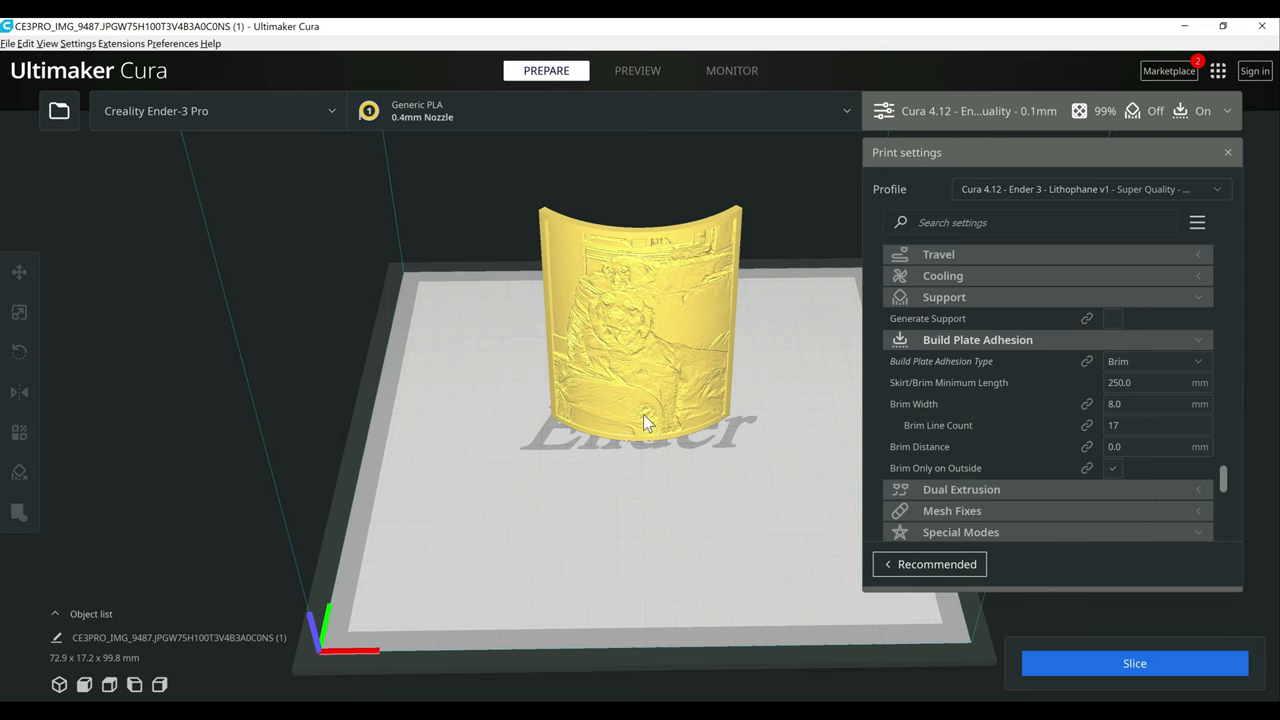
{"action": "mouse_move", "coordinate": [705, 418]}
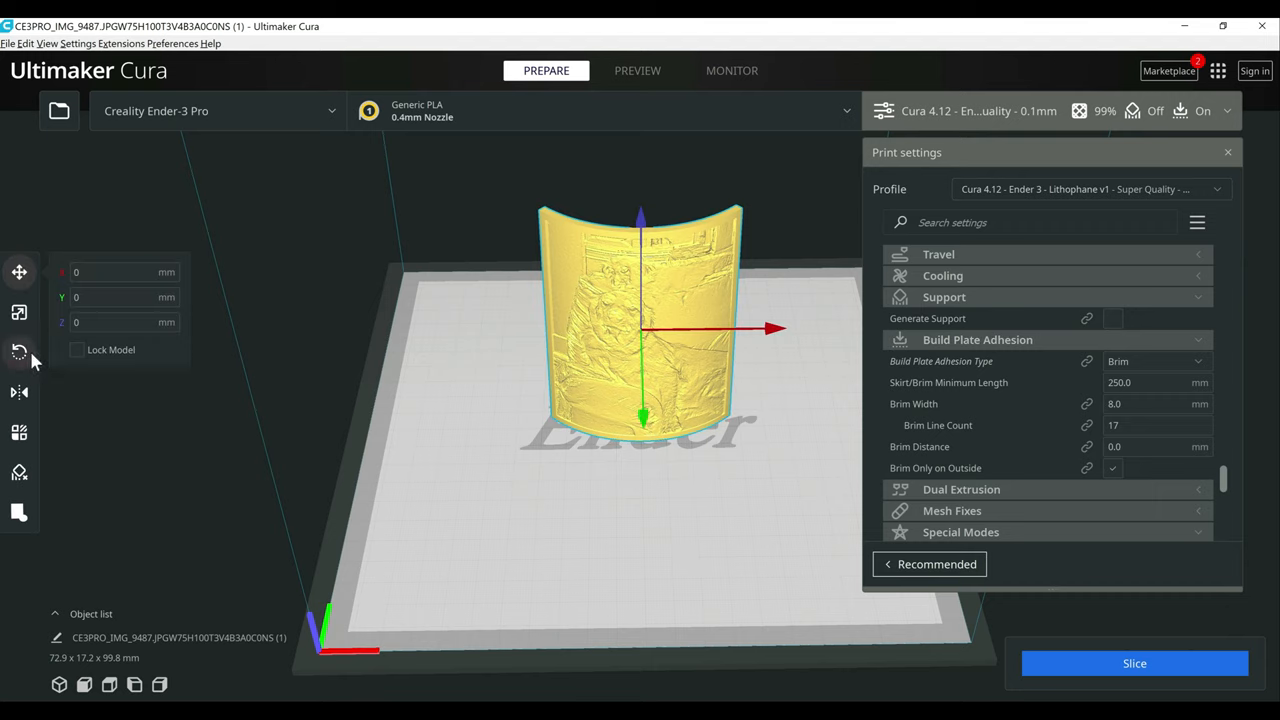
Rotate the lithophane 90° onto the Y axis, giving a 17.2 × 72.9 mm footprint.
{"action": "left_click", "coordinate": [19, 352]}
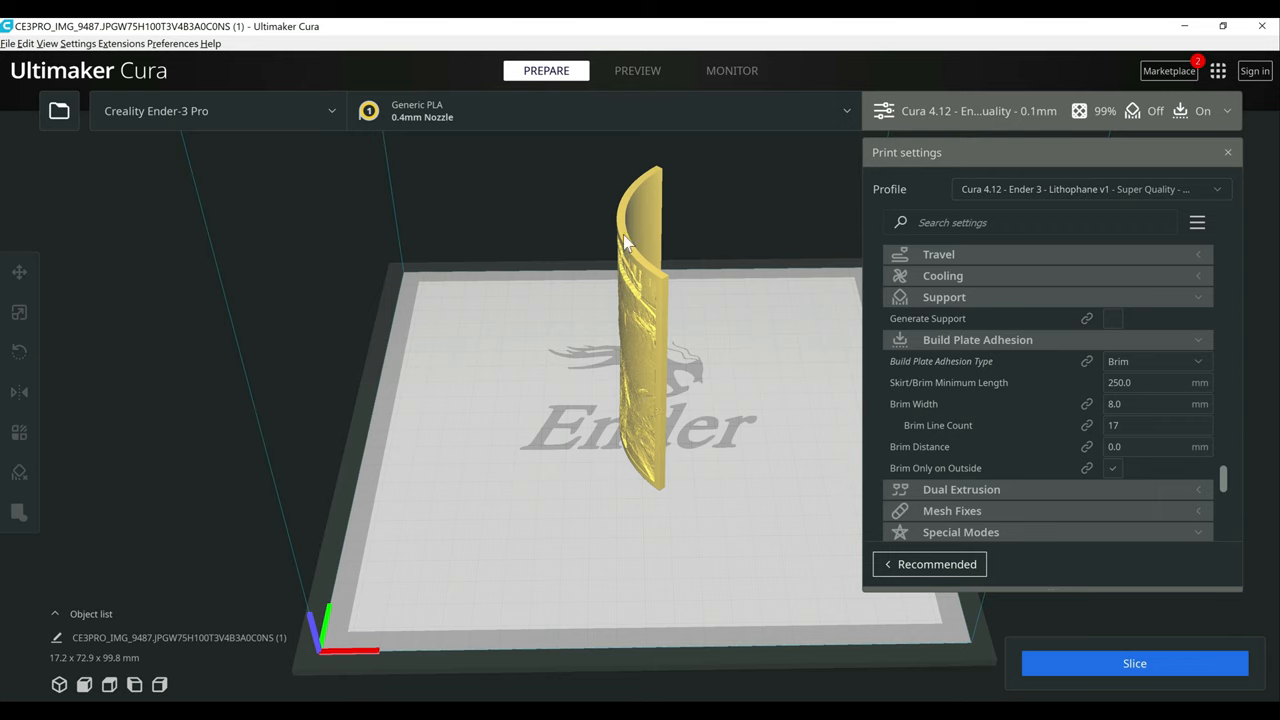
{"action": "mouse_move", "coordinate": [625, 455]}
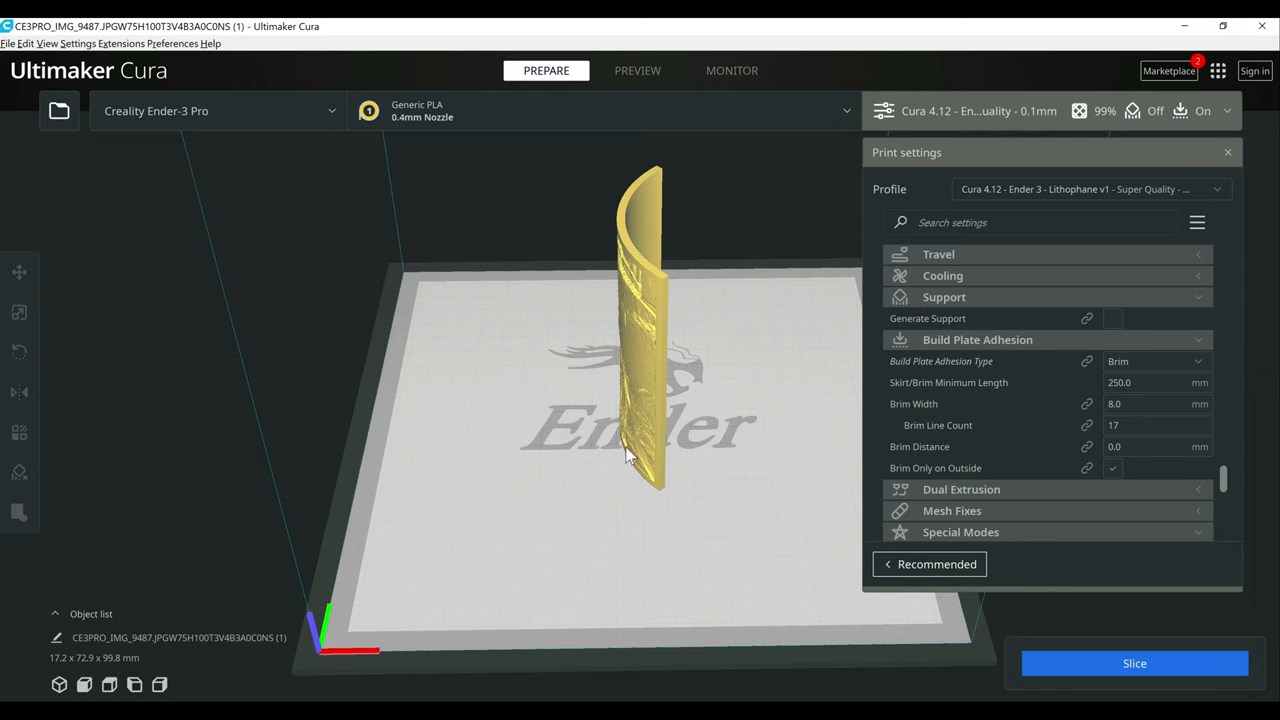
{"action": "mouse_move", "coordinate": [700, 487]}
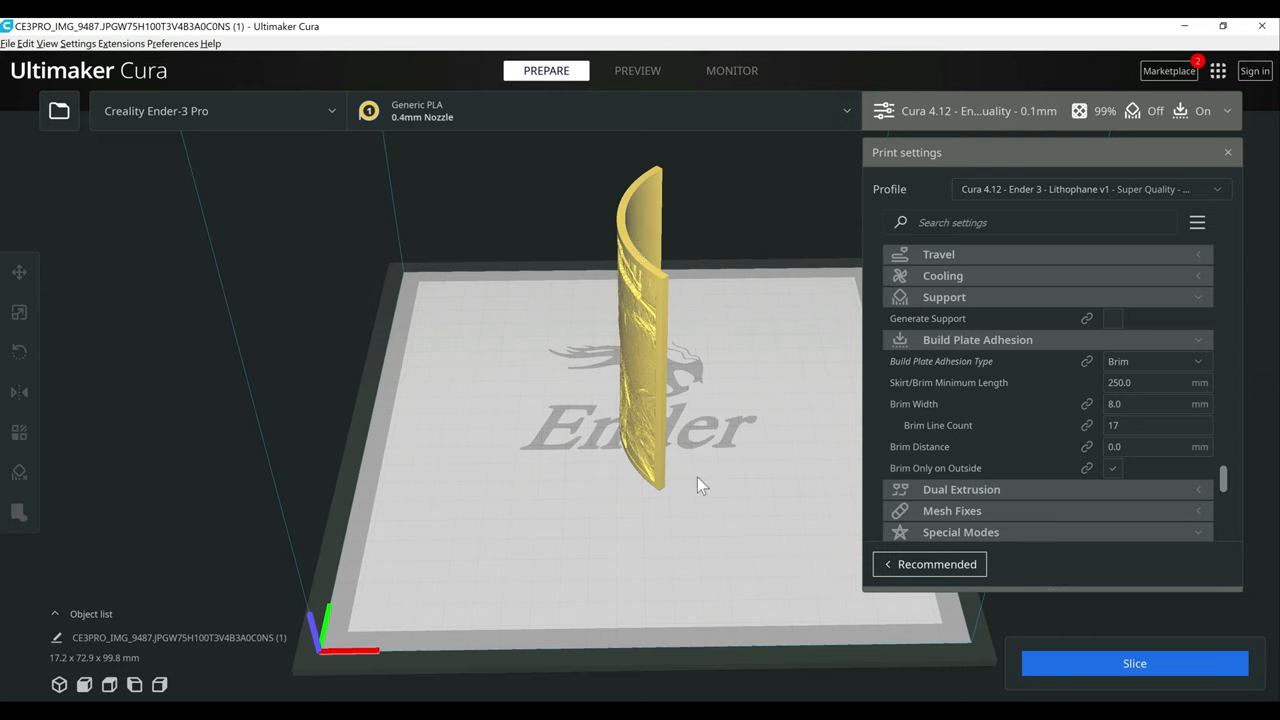
{"action": "mouse_move", "coordinate": [705, 481]}
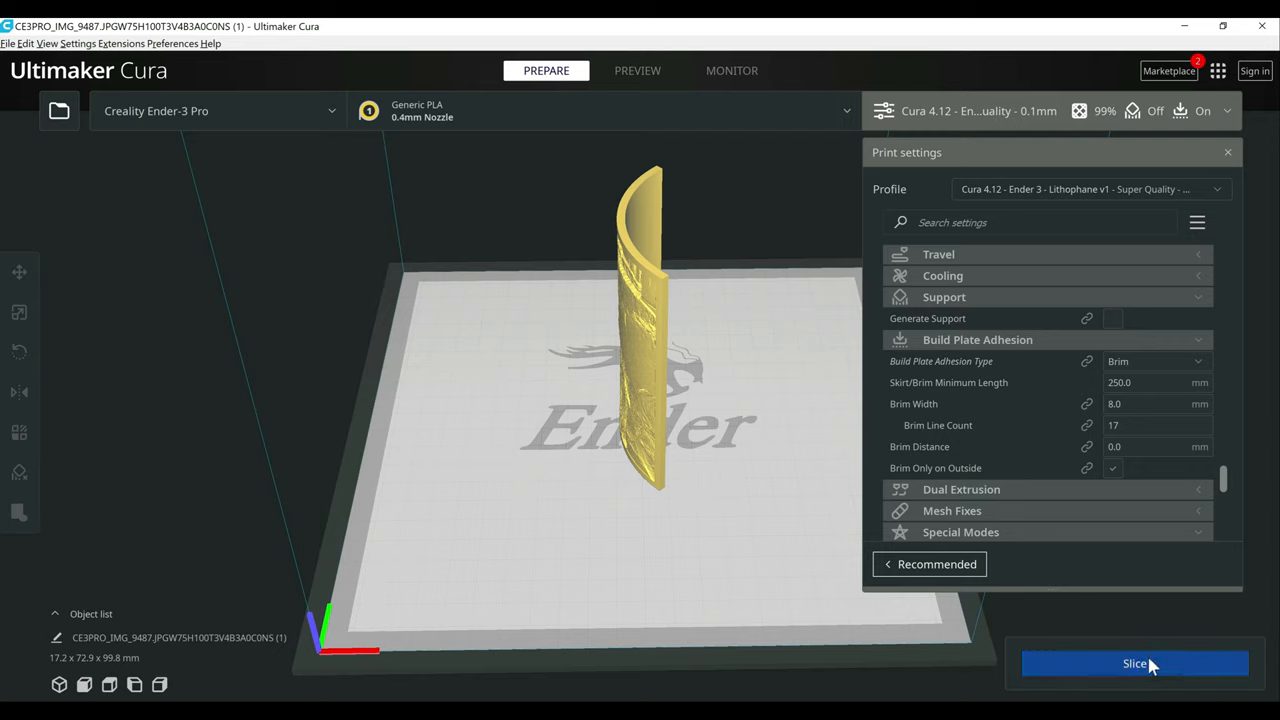
Slice the rotated lithophane for an estimated 7 h 17 min and 25 g.
{"action": "left_click", "coordinate": [1134, 663]}
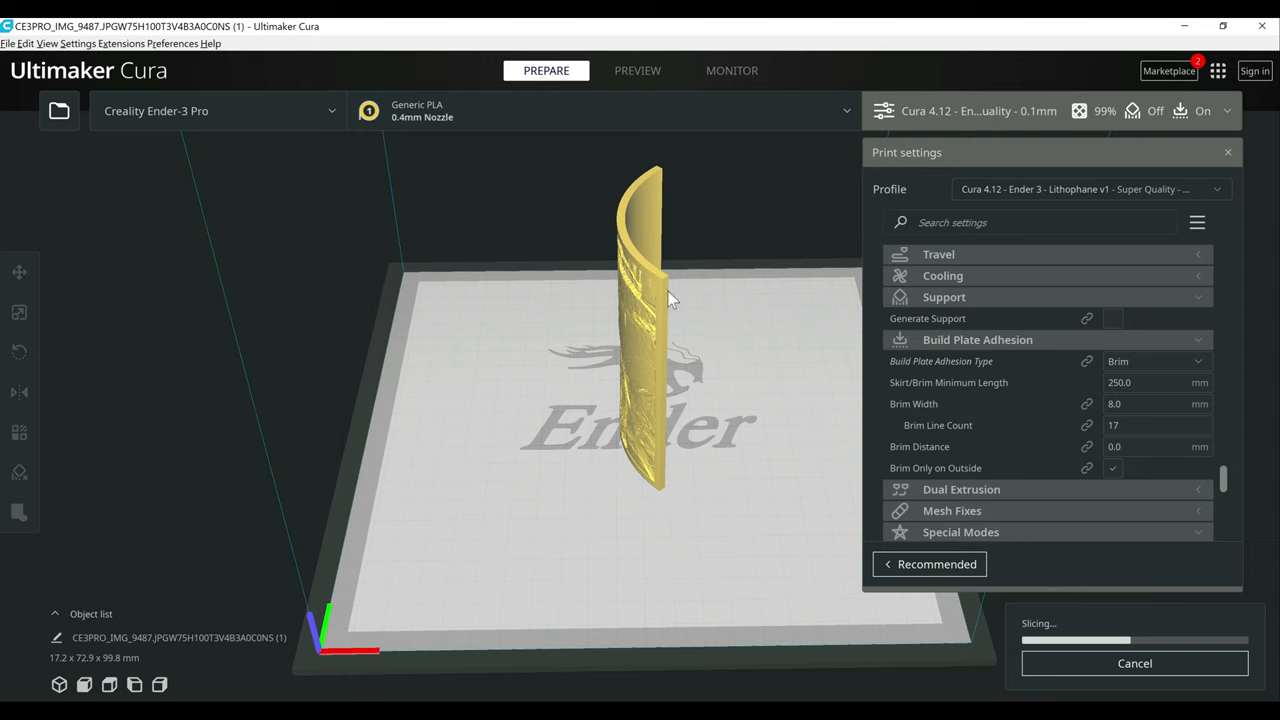
{"action": "mouse_move", "coordinate": [600, 306]}
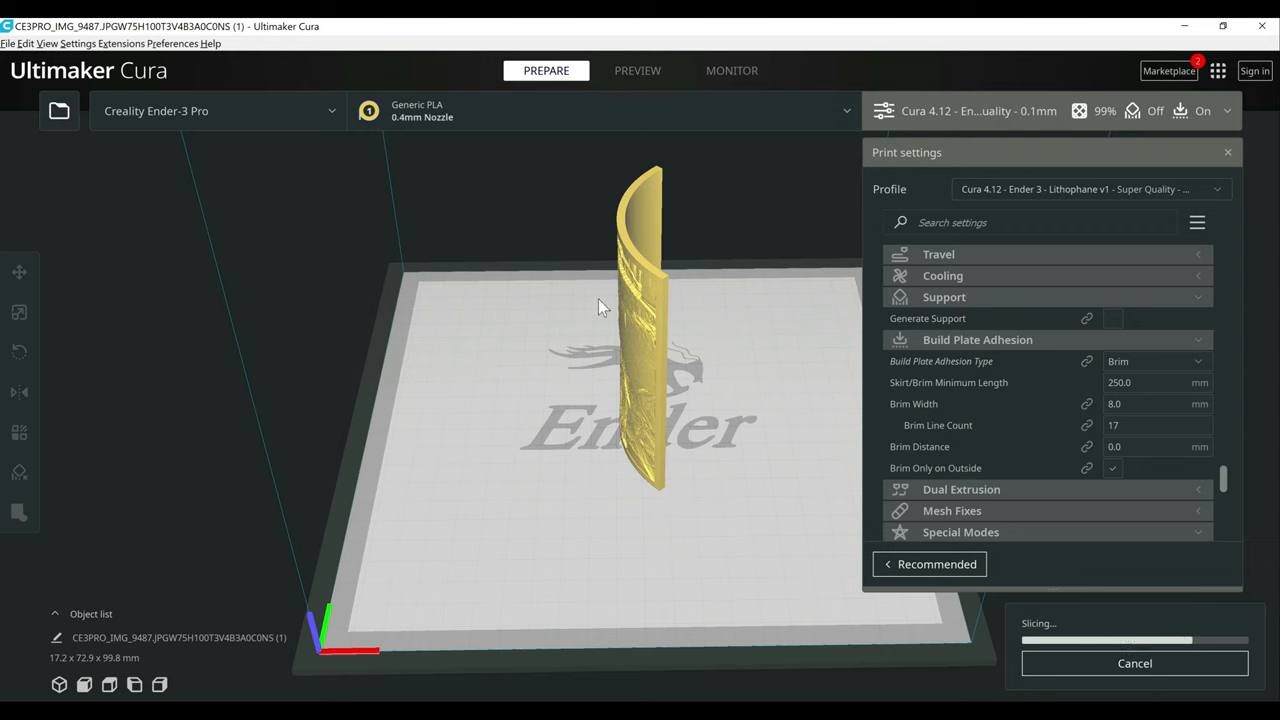
{"action": "mouse_move", "coordinate": [1045, 461]}
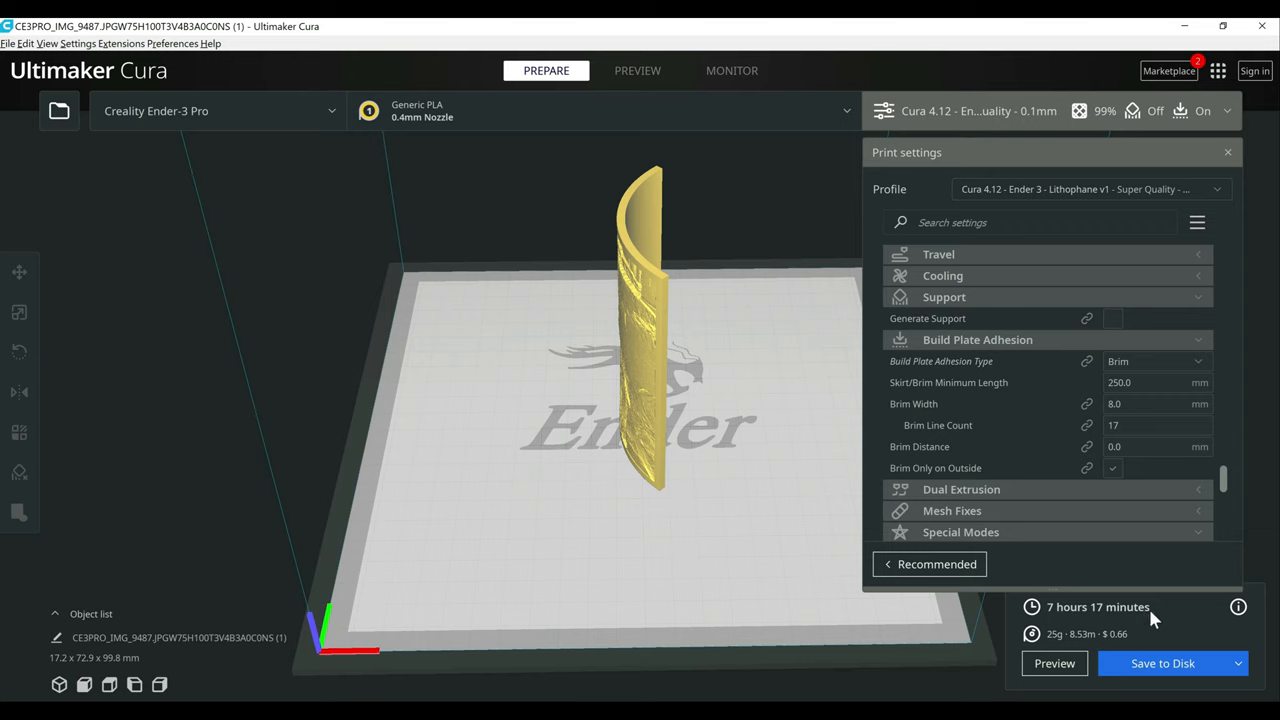
{"action": "mouse_move", "coordinate": [1137, 623]}
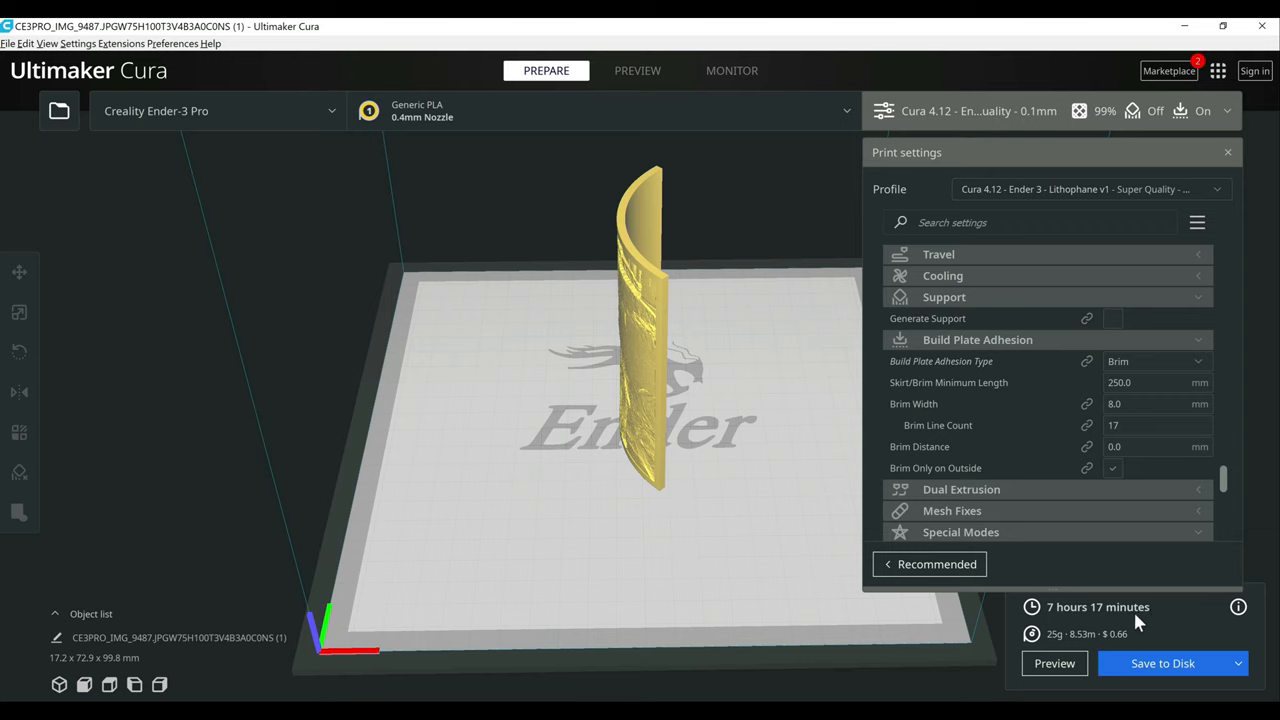
{"action": "mouse_move", "coordinate": [1128, 640]}
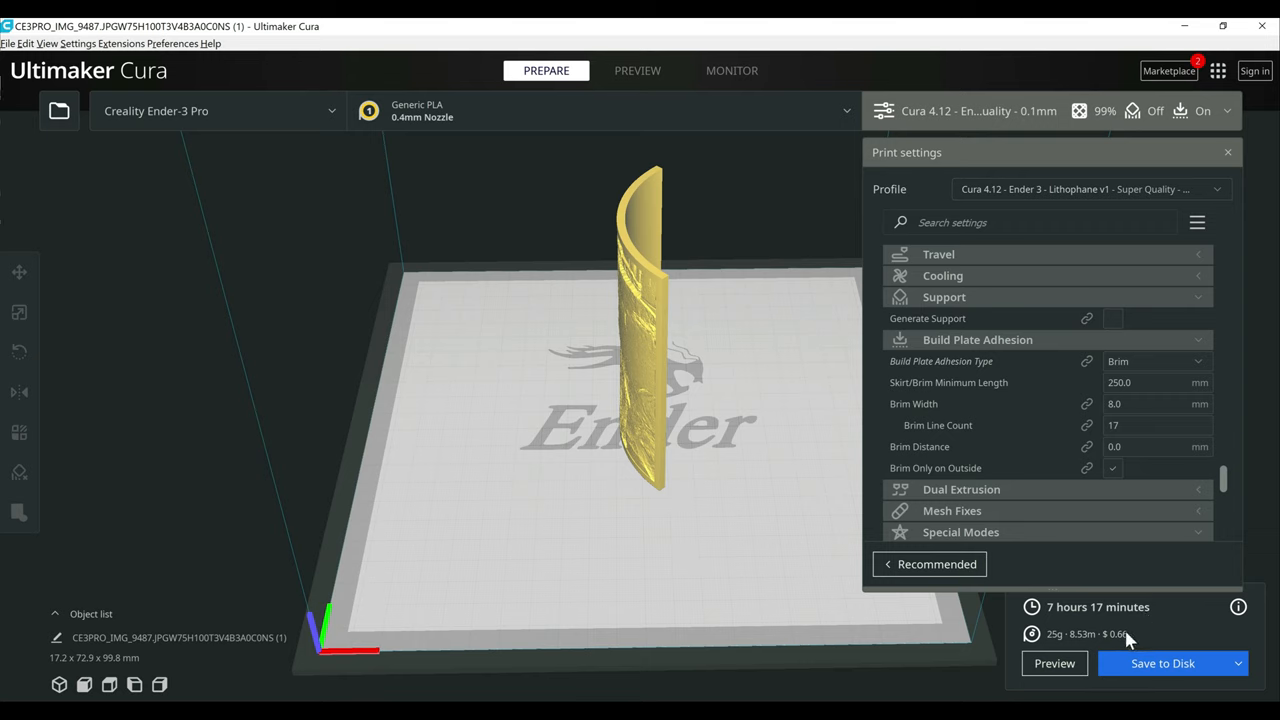